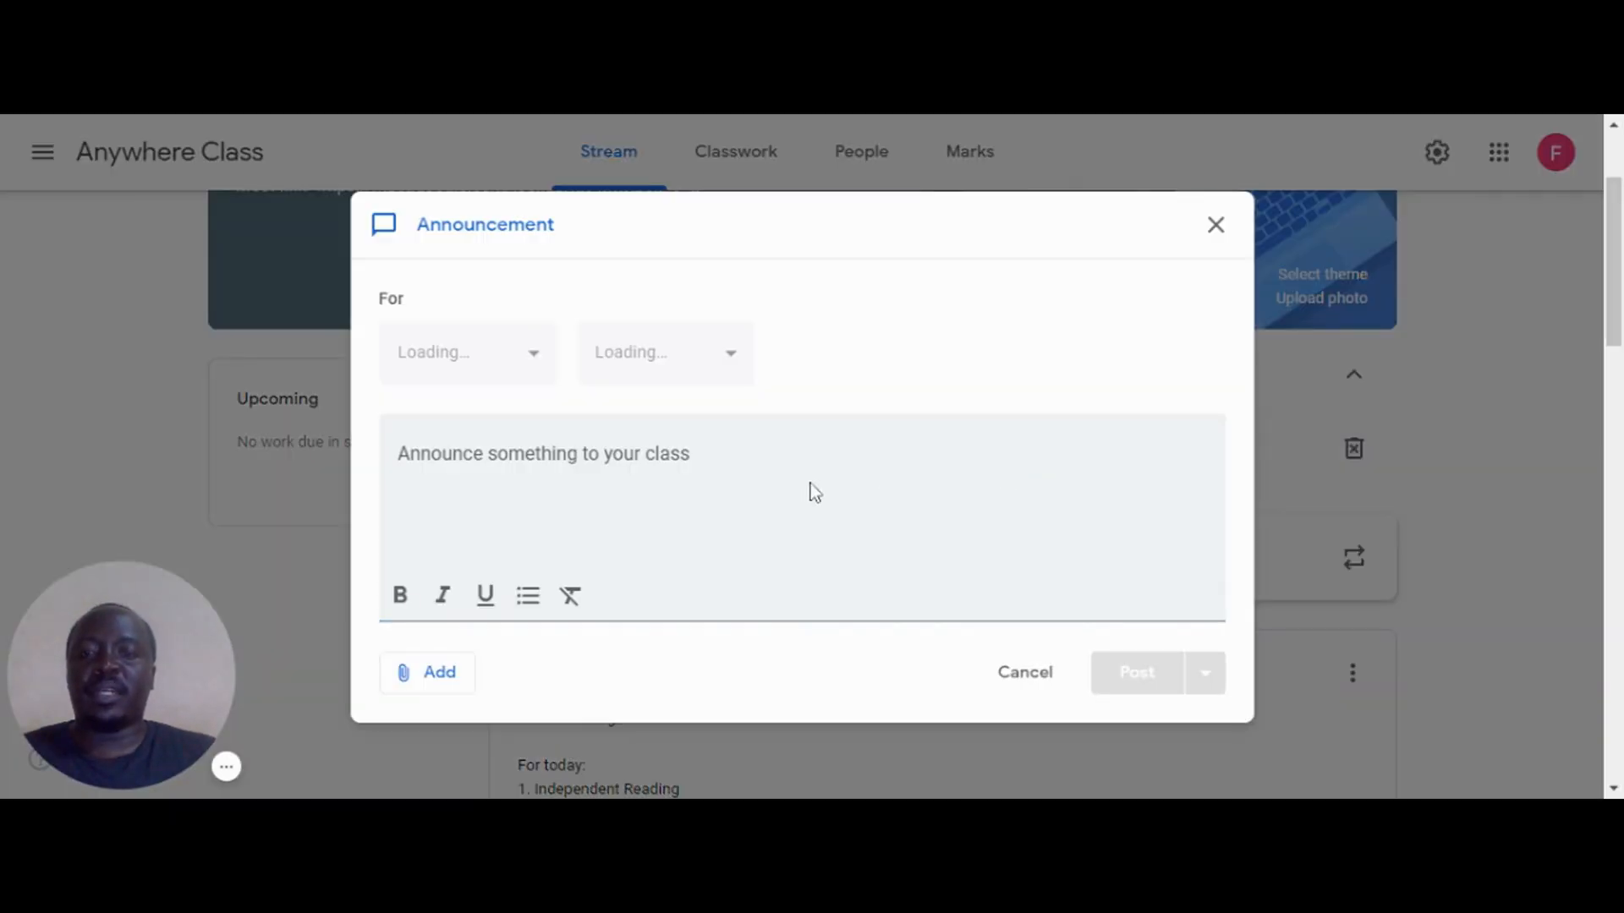
# Post 'Hi all! We are going to use this resource to create our class agreements.' with the Be Internet Awesome link attached.
pyautogui.write('Hi all! We are going to use this resource to create our class agreements.')
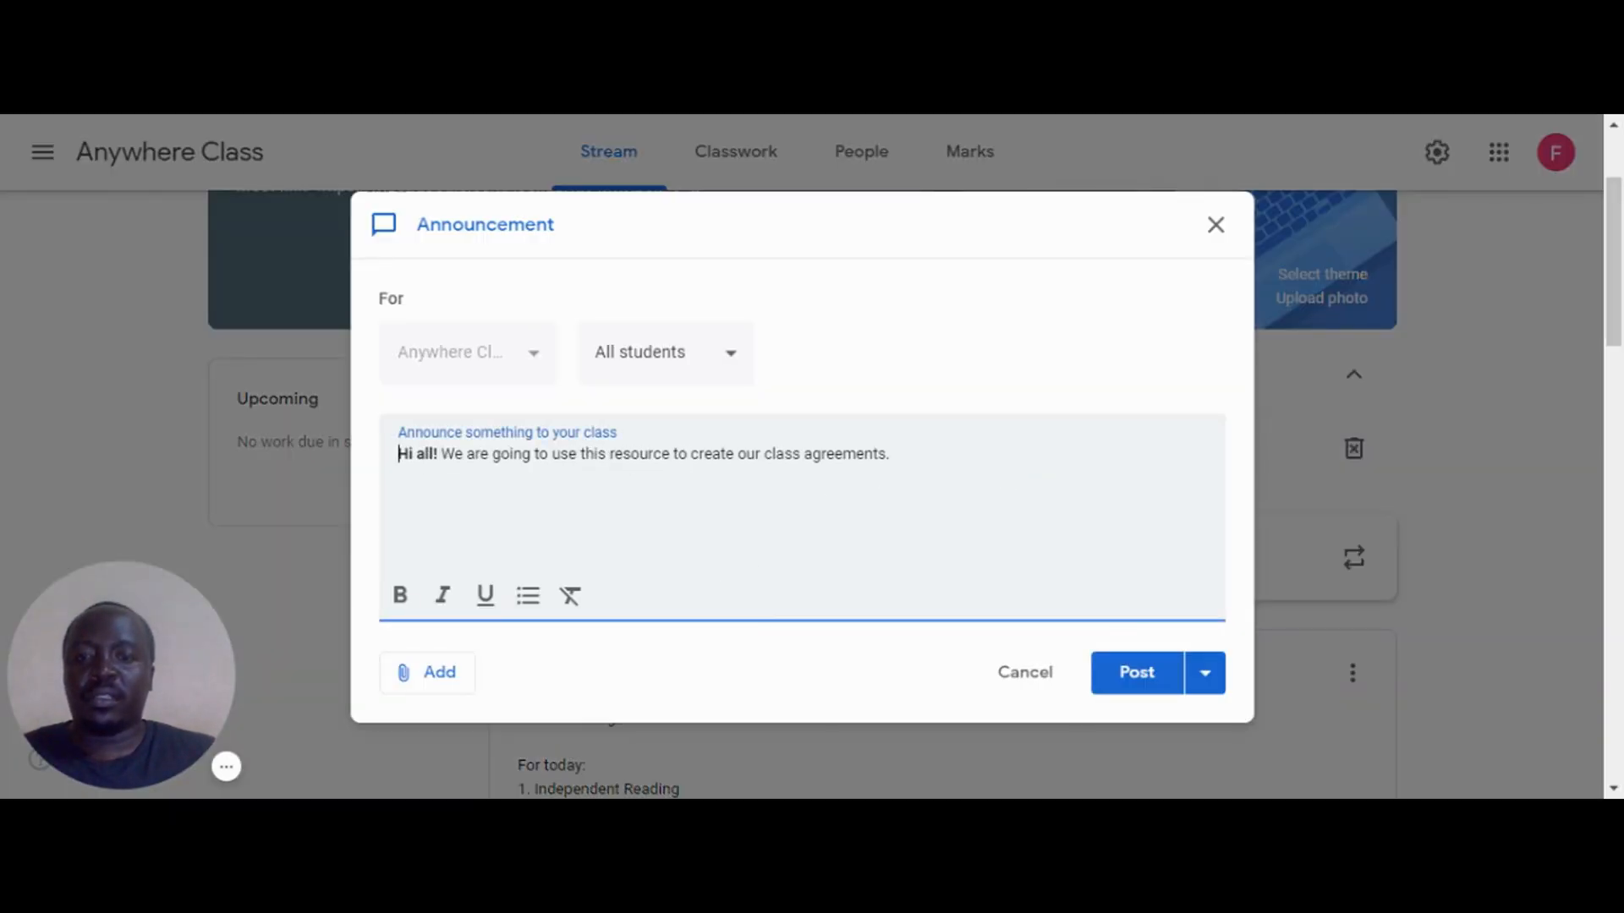
pyautogui.moveTo(428, 672)
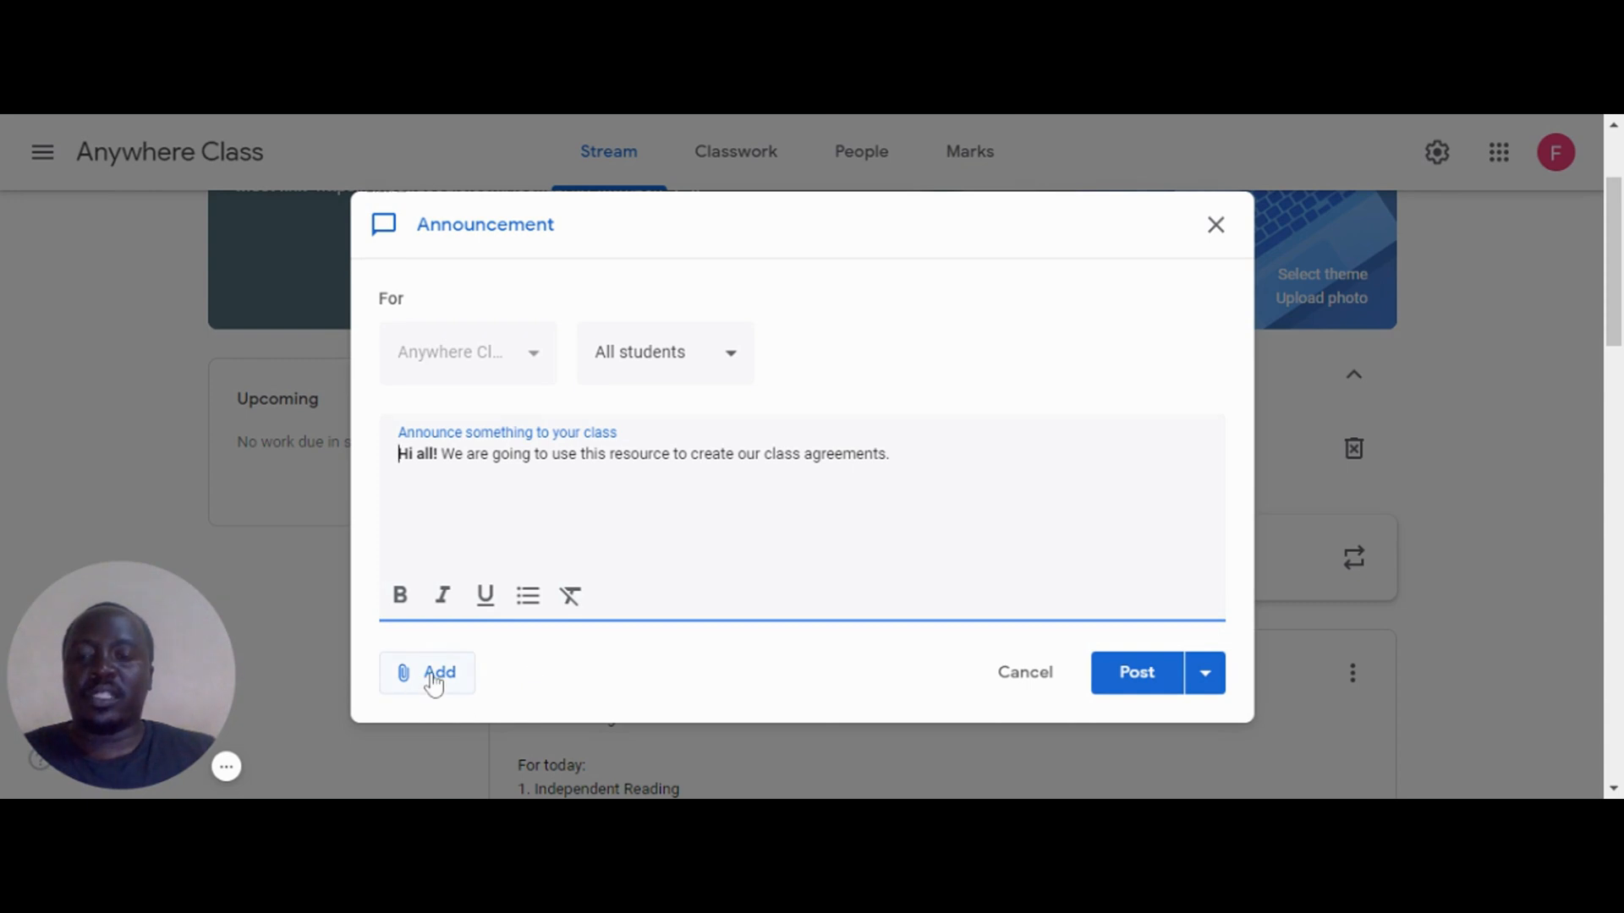
pyautogui.click(426, 671)
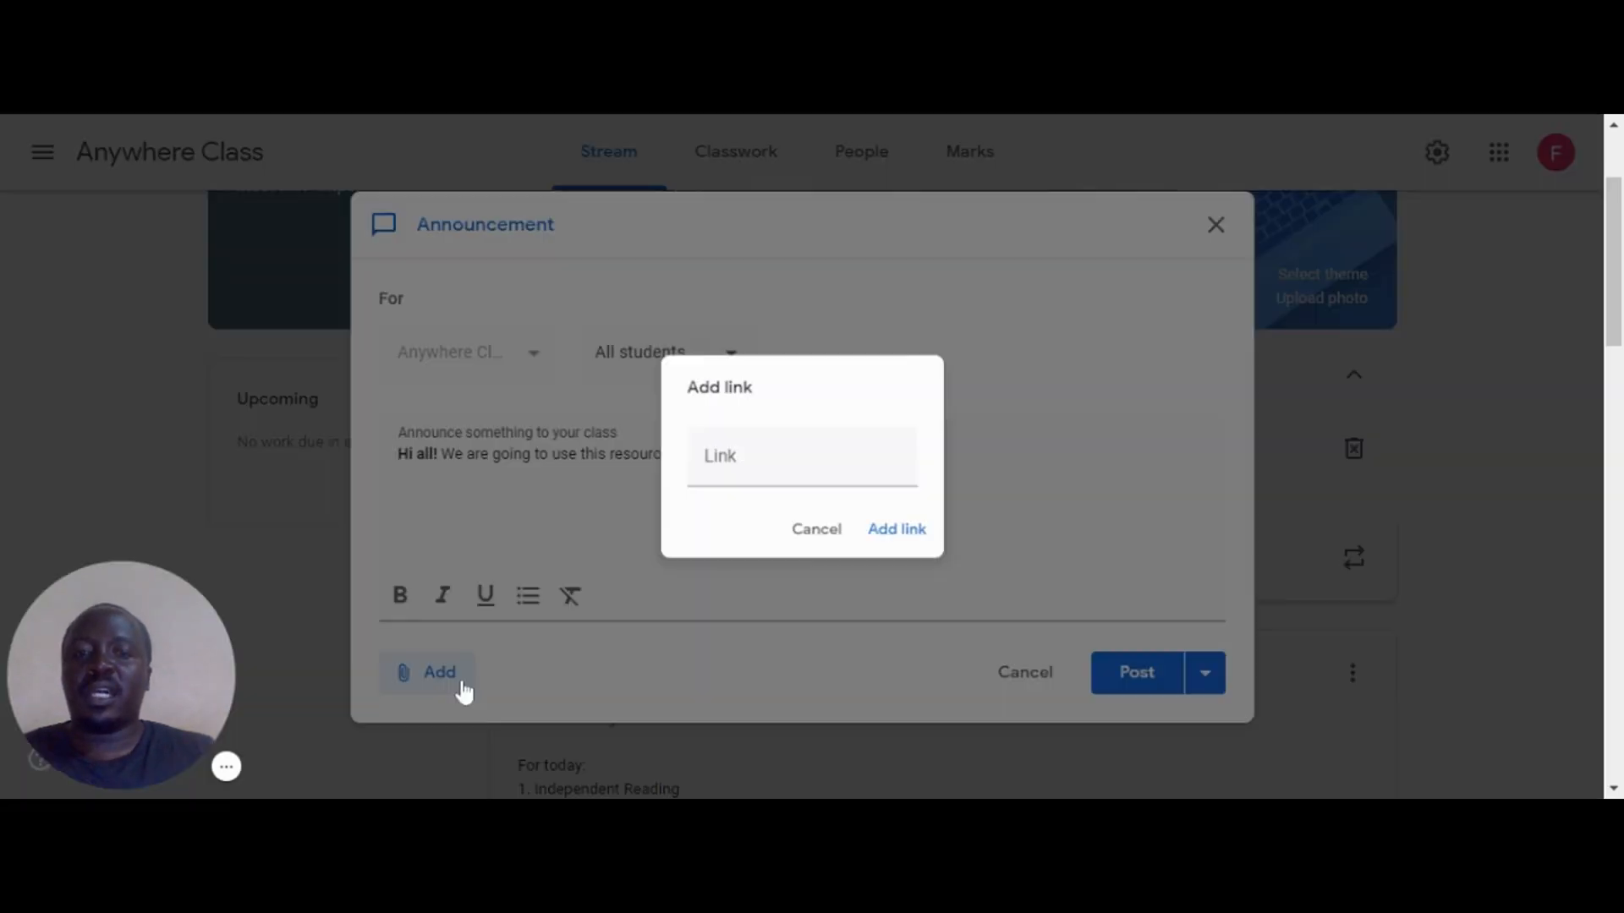
pyautogui.write('e.withgoogle.com/en_us/')
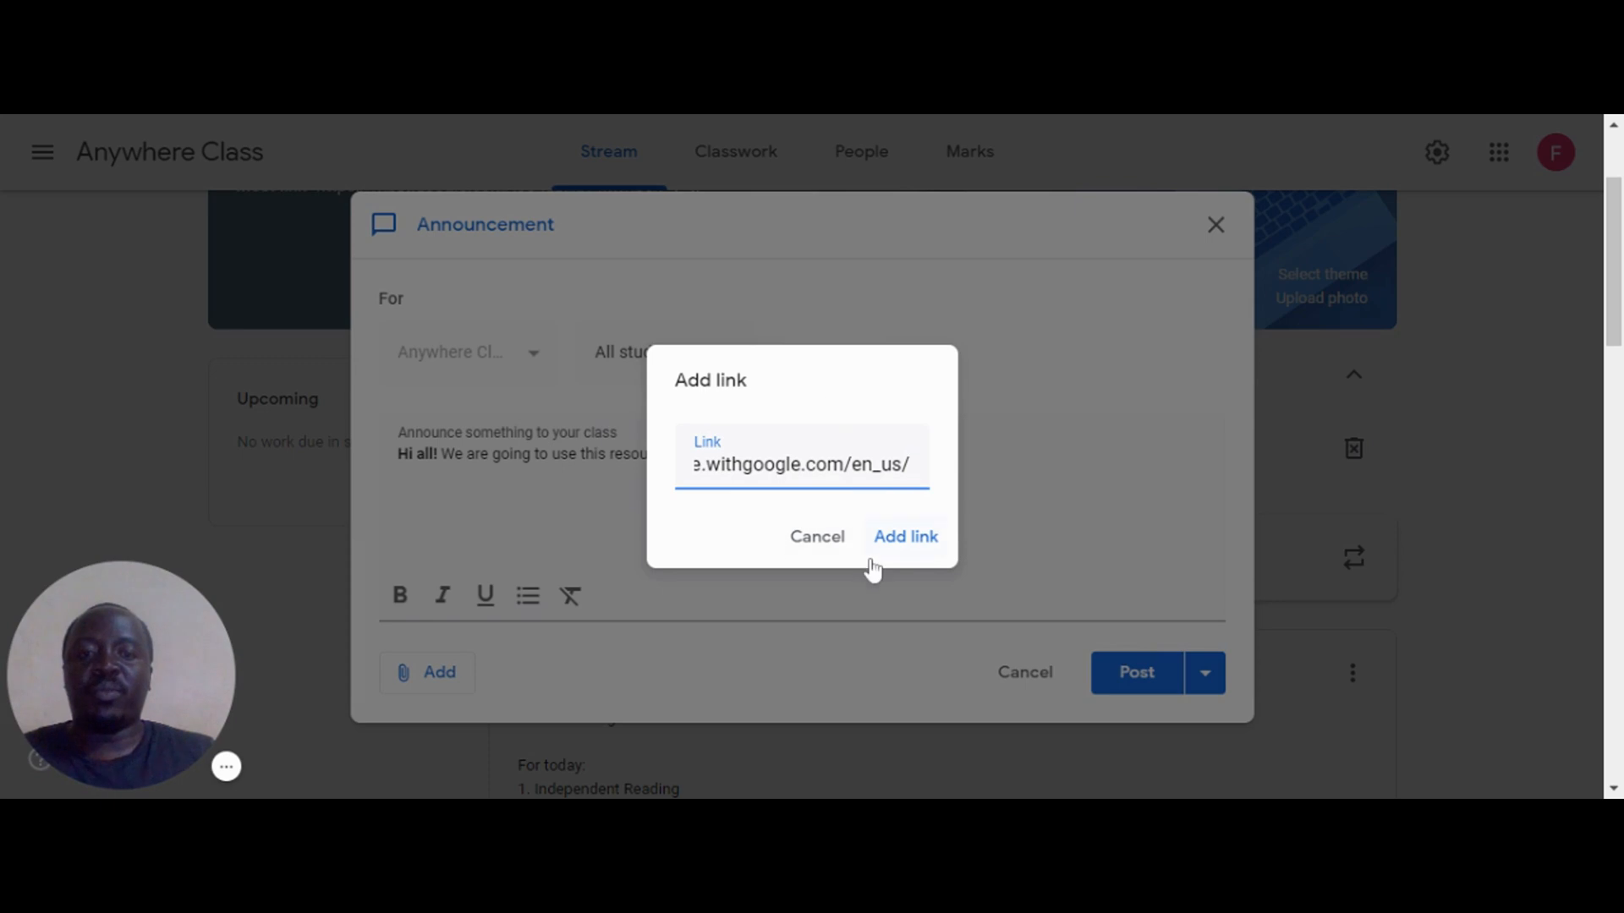
pyautogui.click(903, 536)
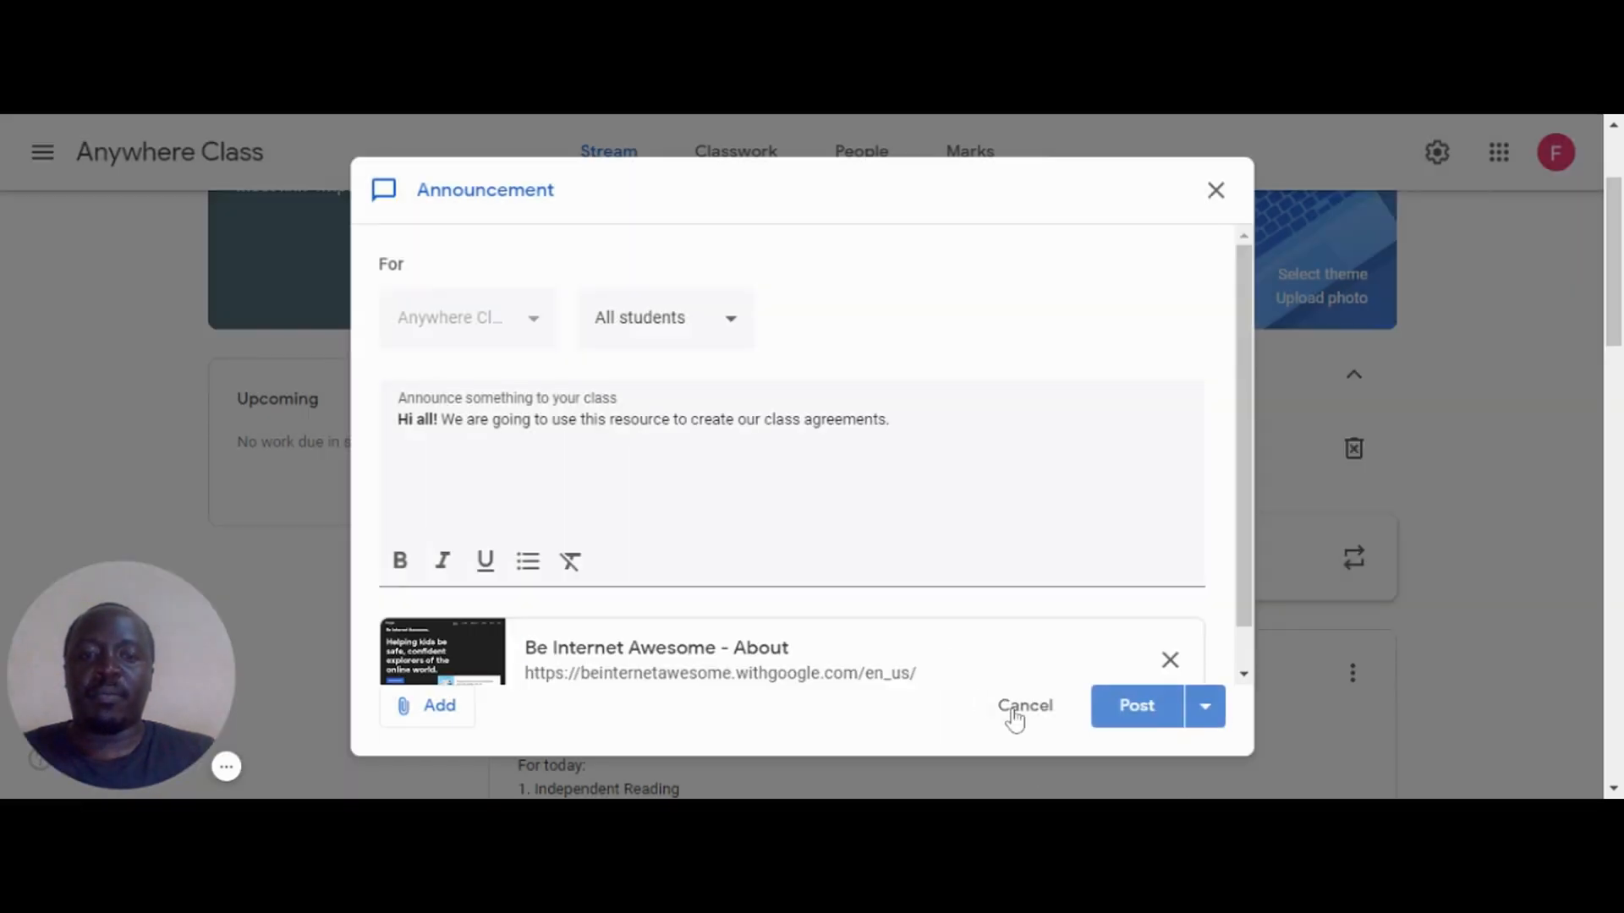
pyautogui.click(1137, 706)
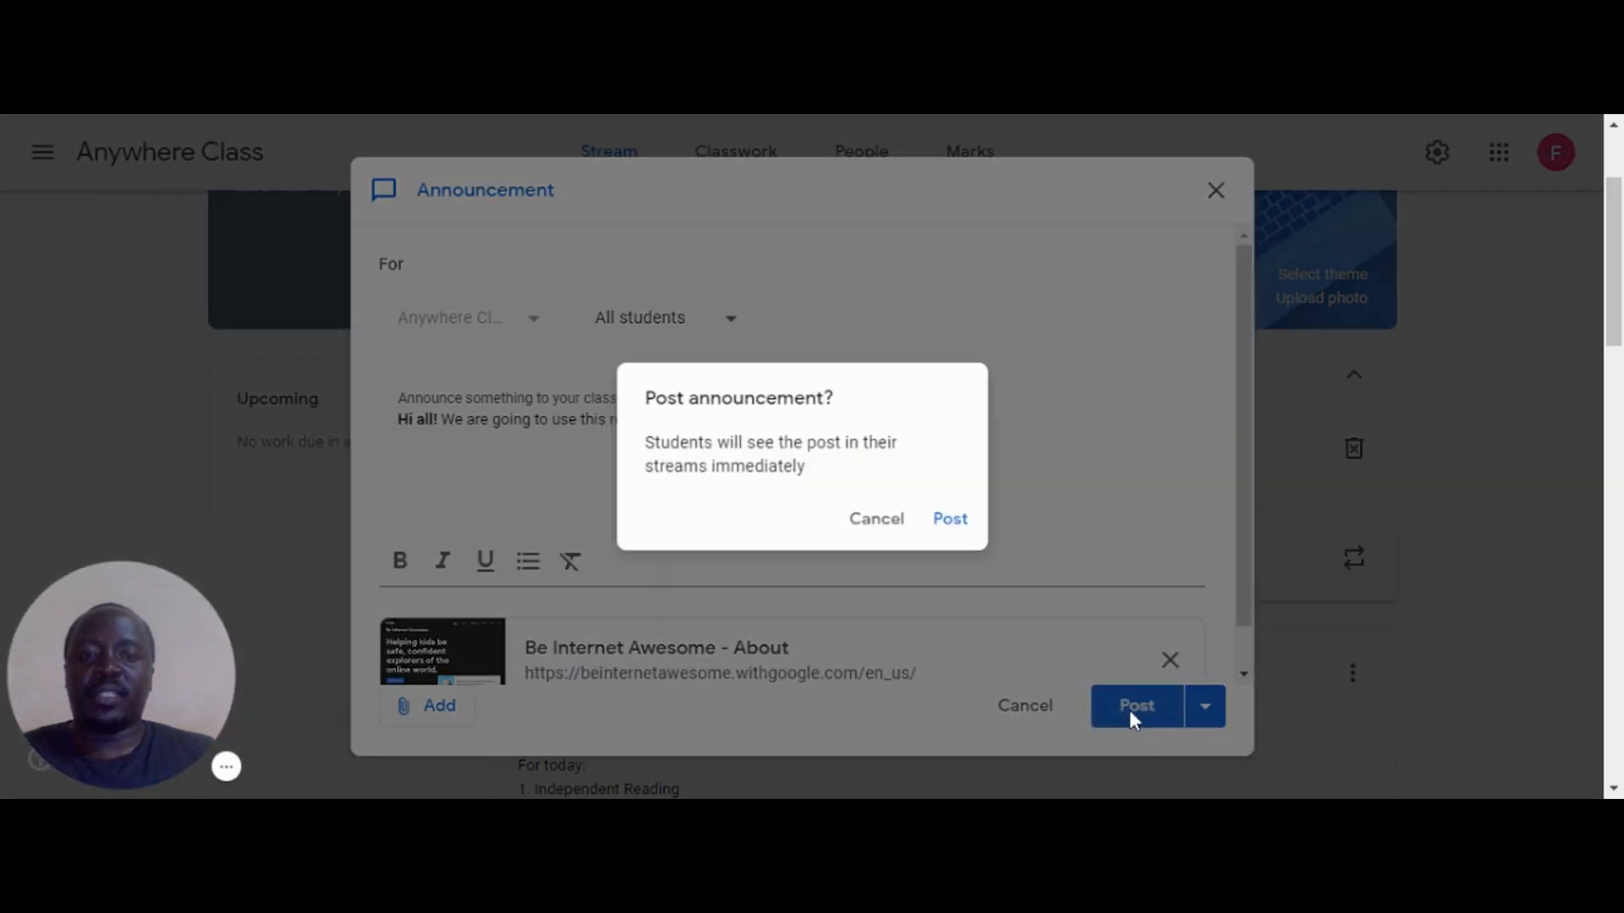
pyautogui.moveTo(949, 519)
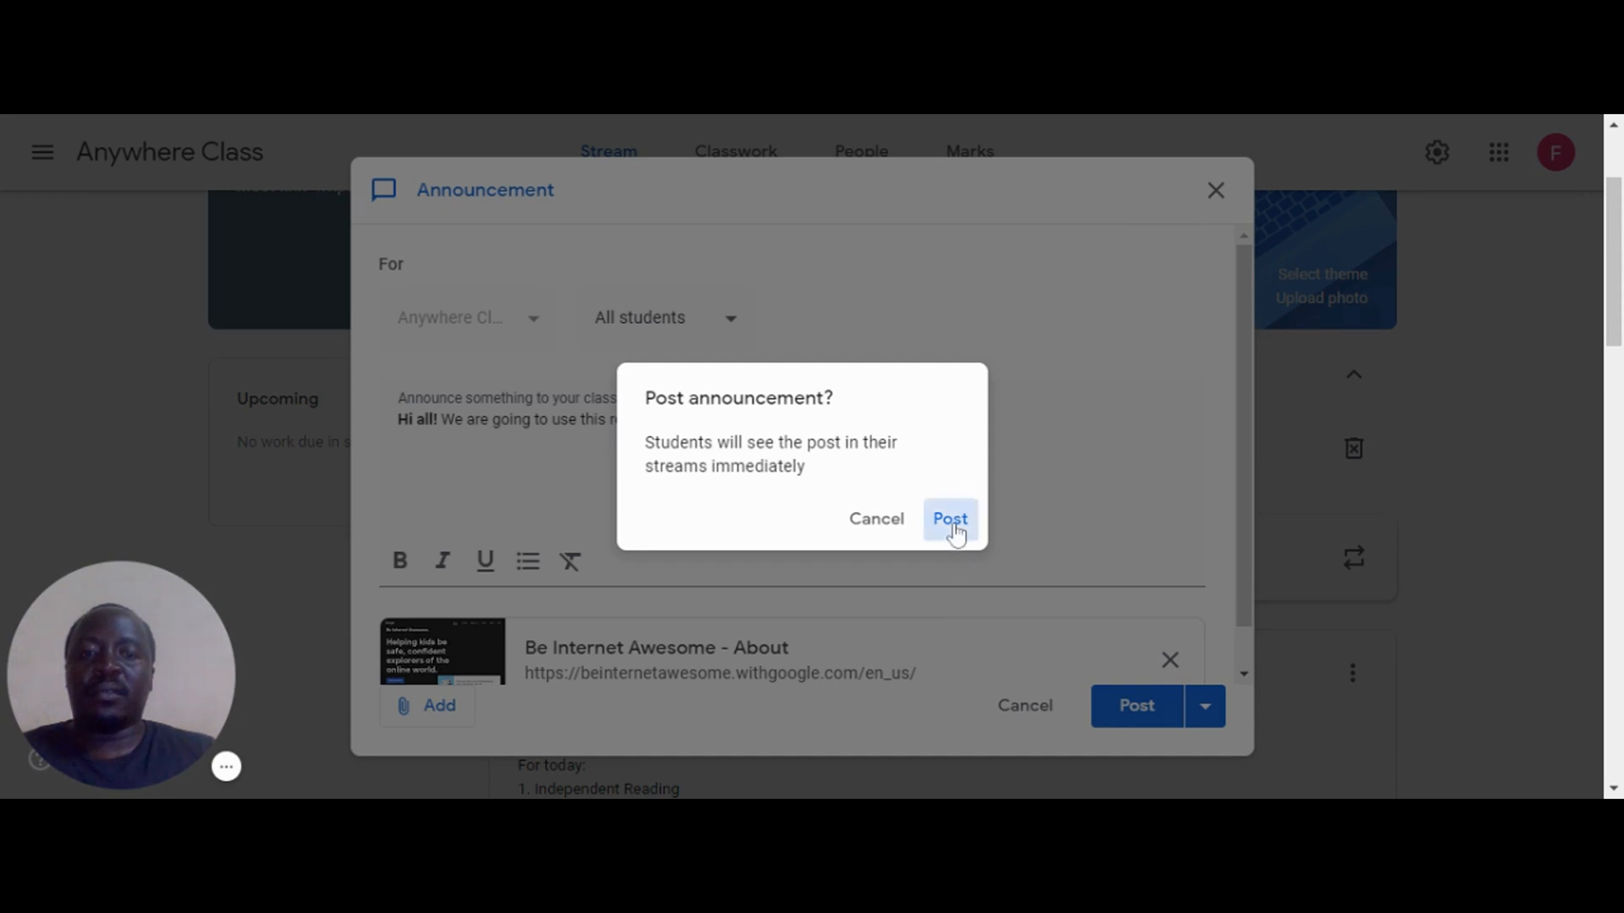
pyautogui.click(948, 517)
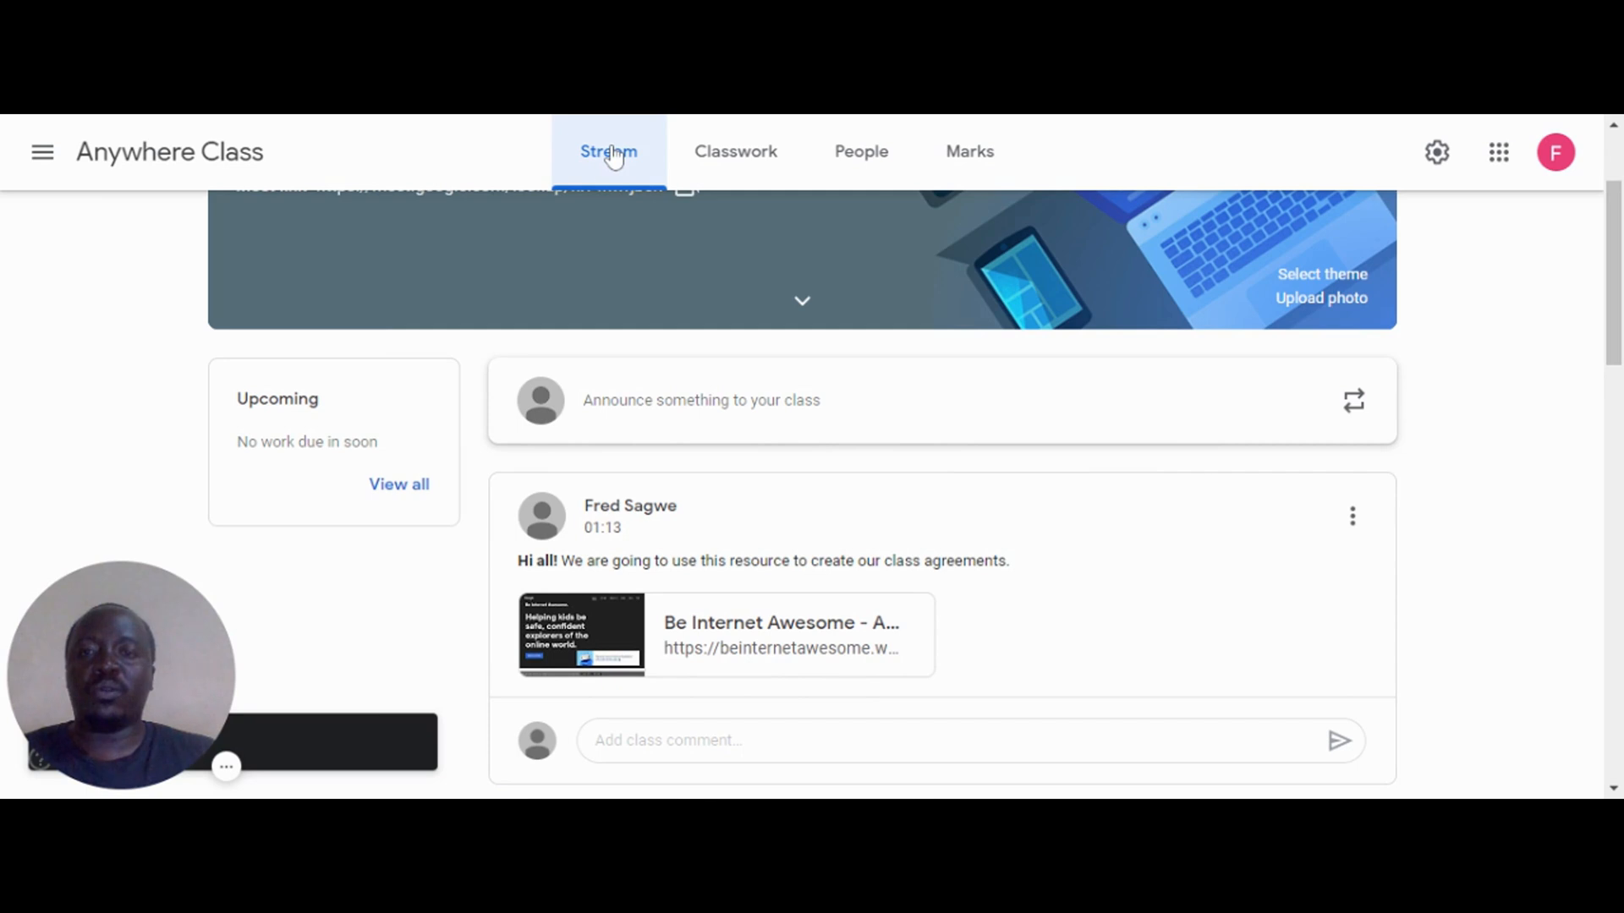
pyautogui.moveTo(726, 487)
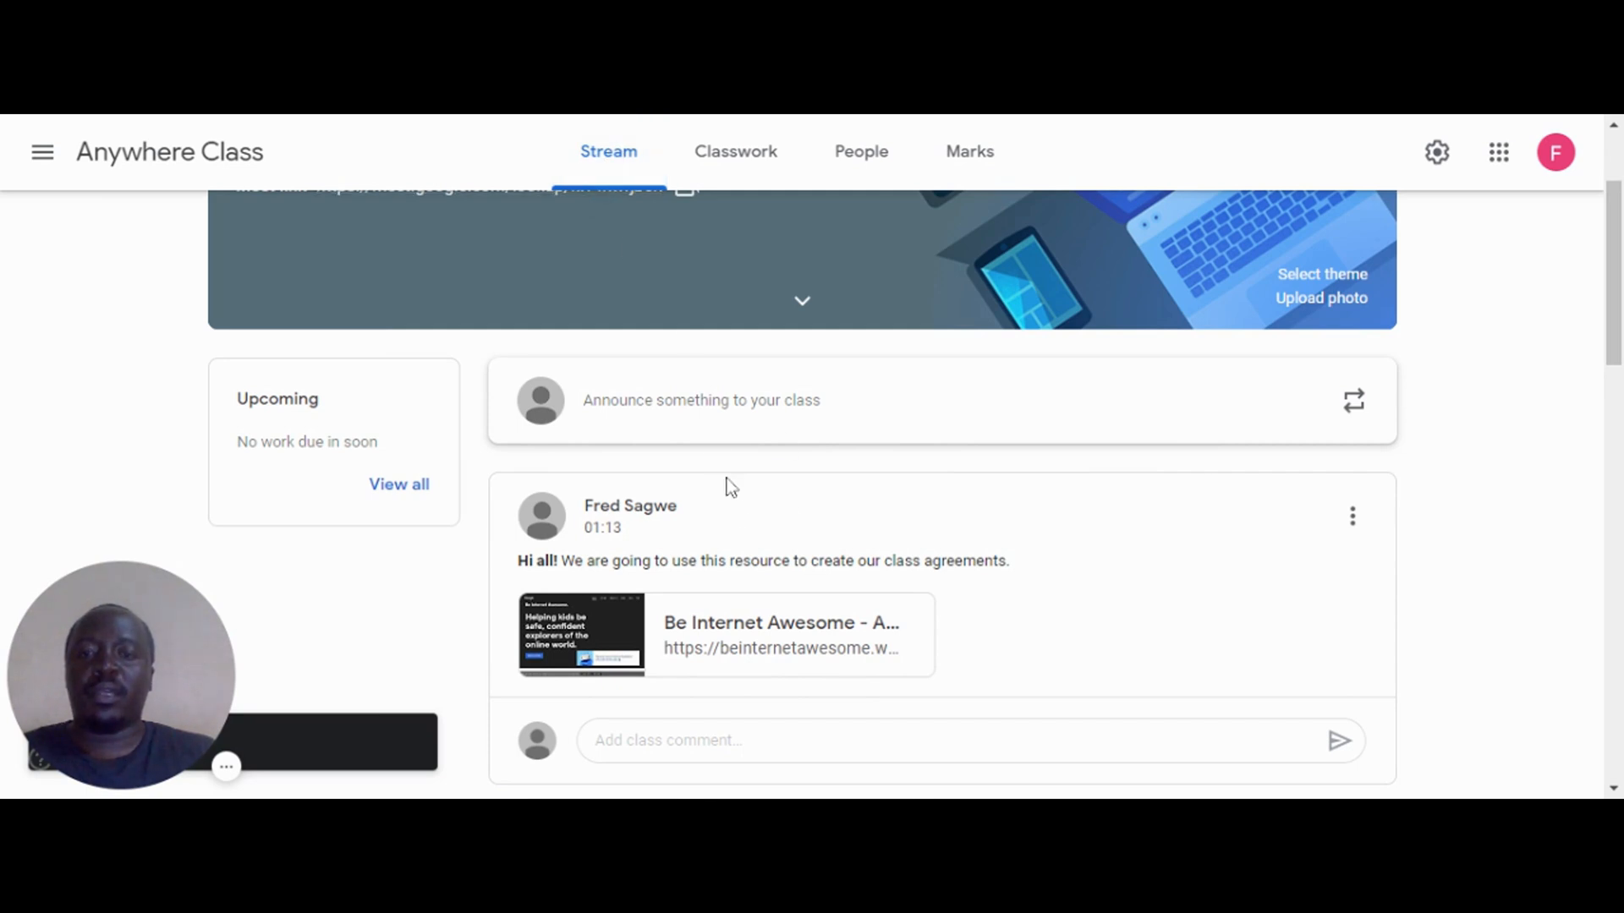
pyautogui.scroll(-3)
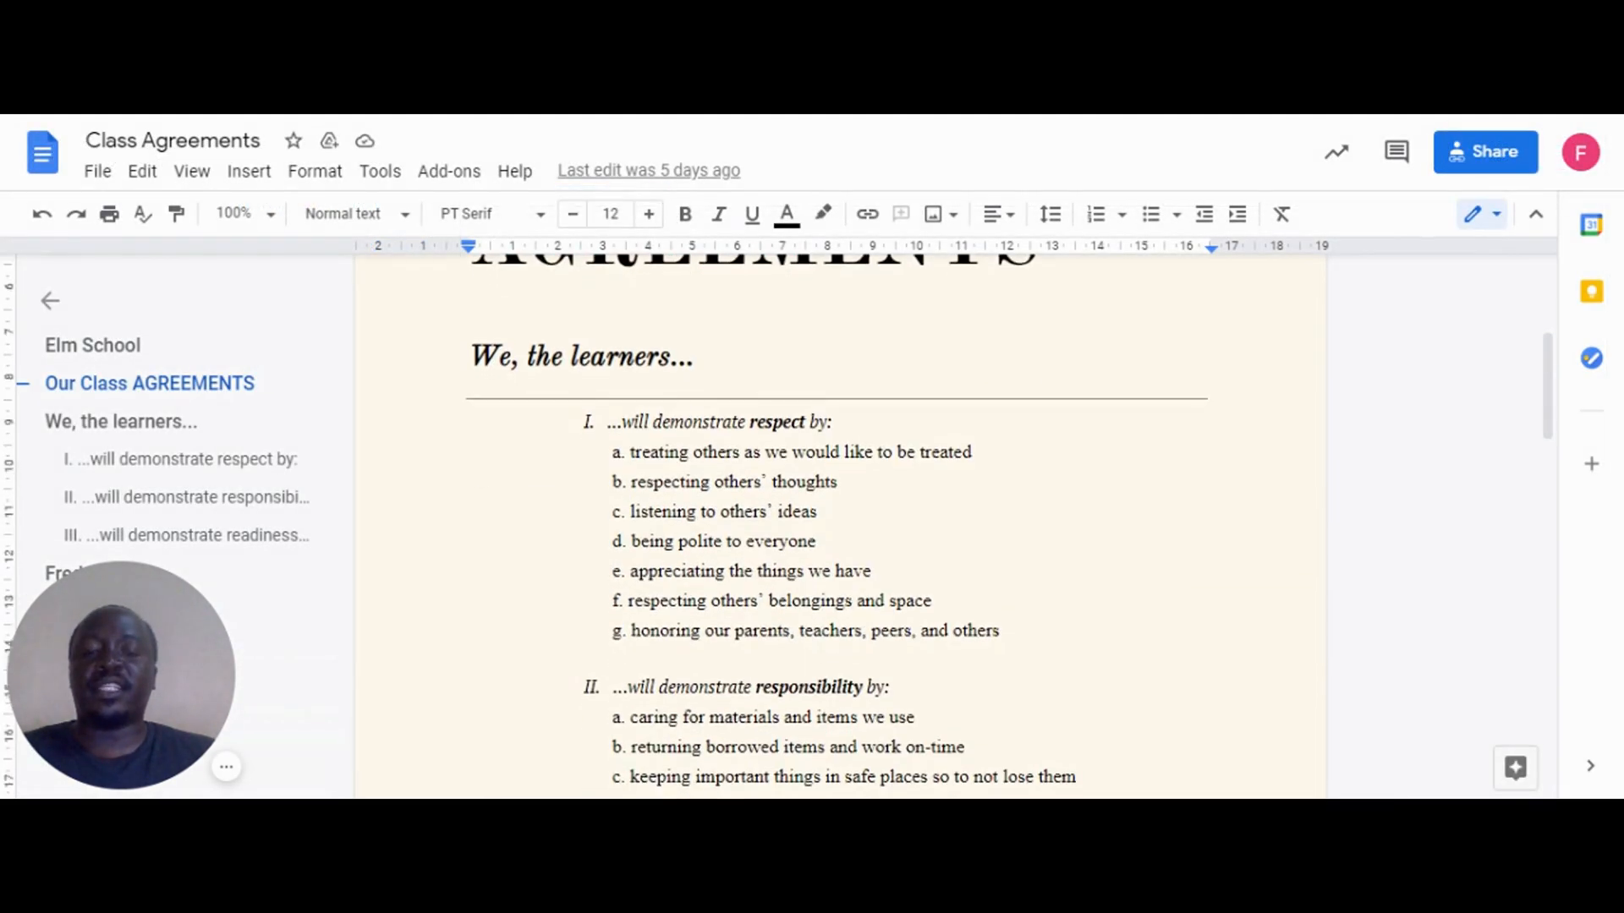
pyautogui.scroll(-3)
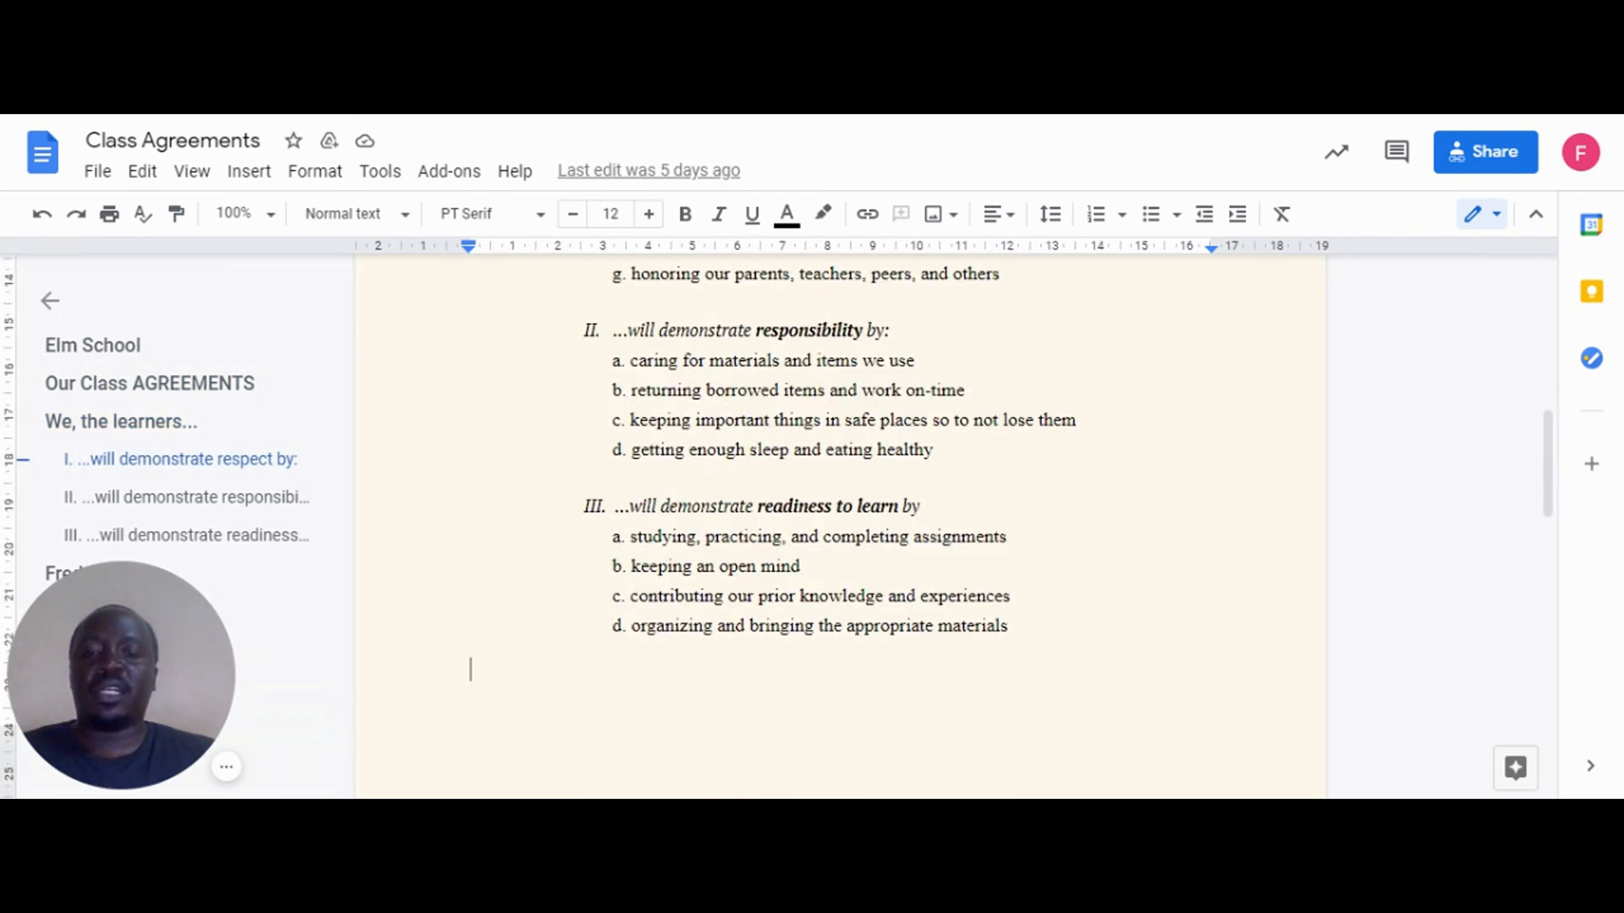
pyautogui.scroll(-3)
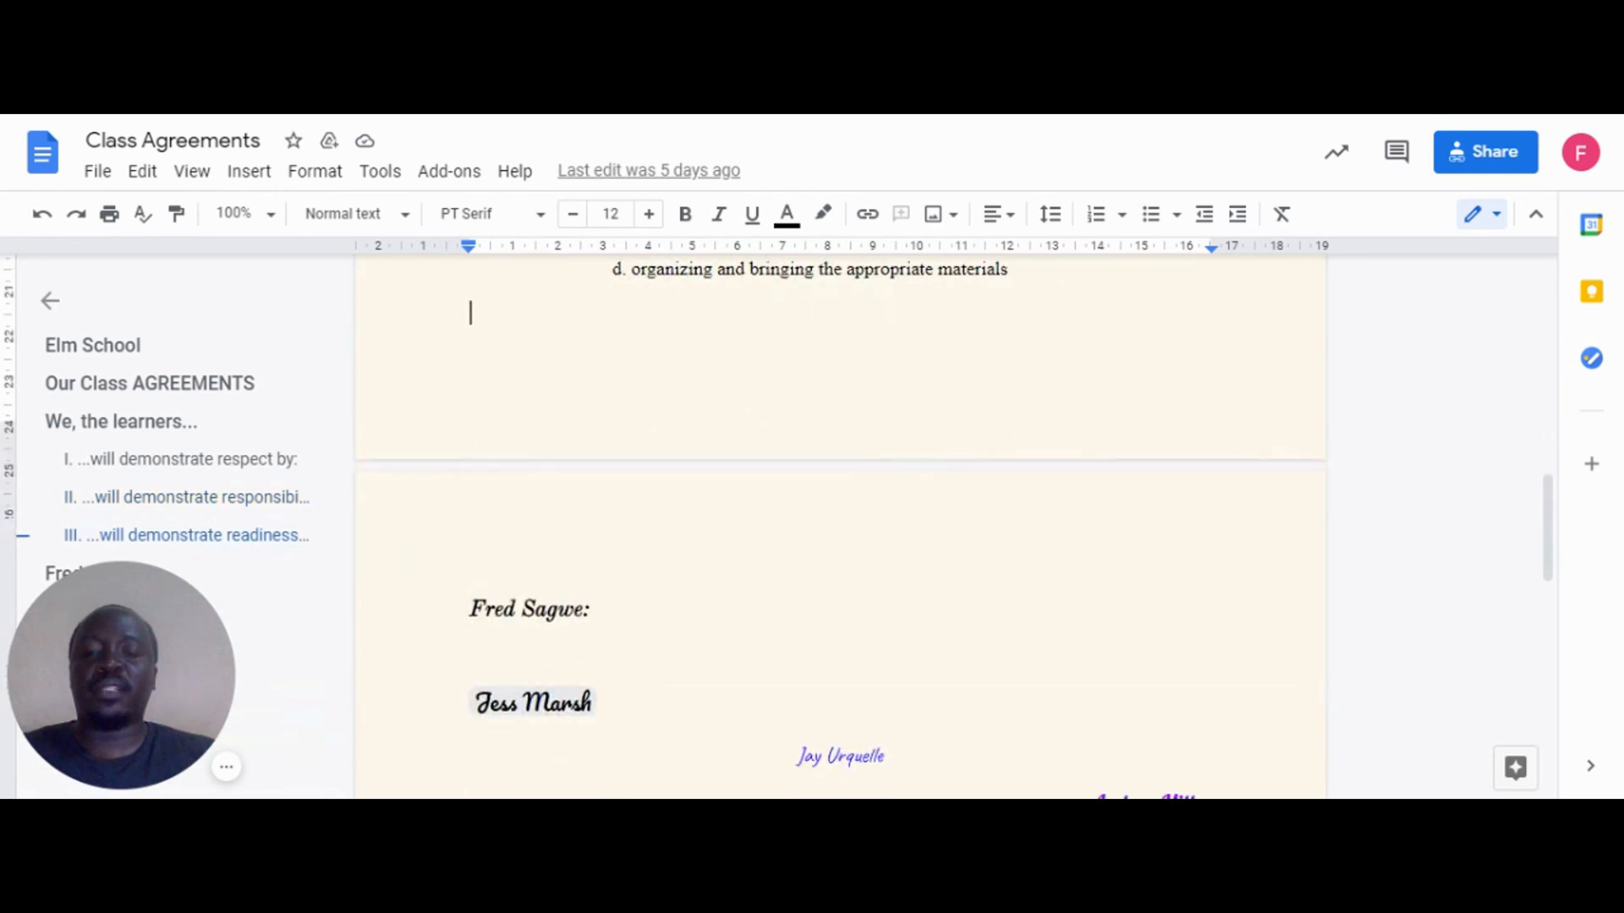
pyautogui.scroll(-3)
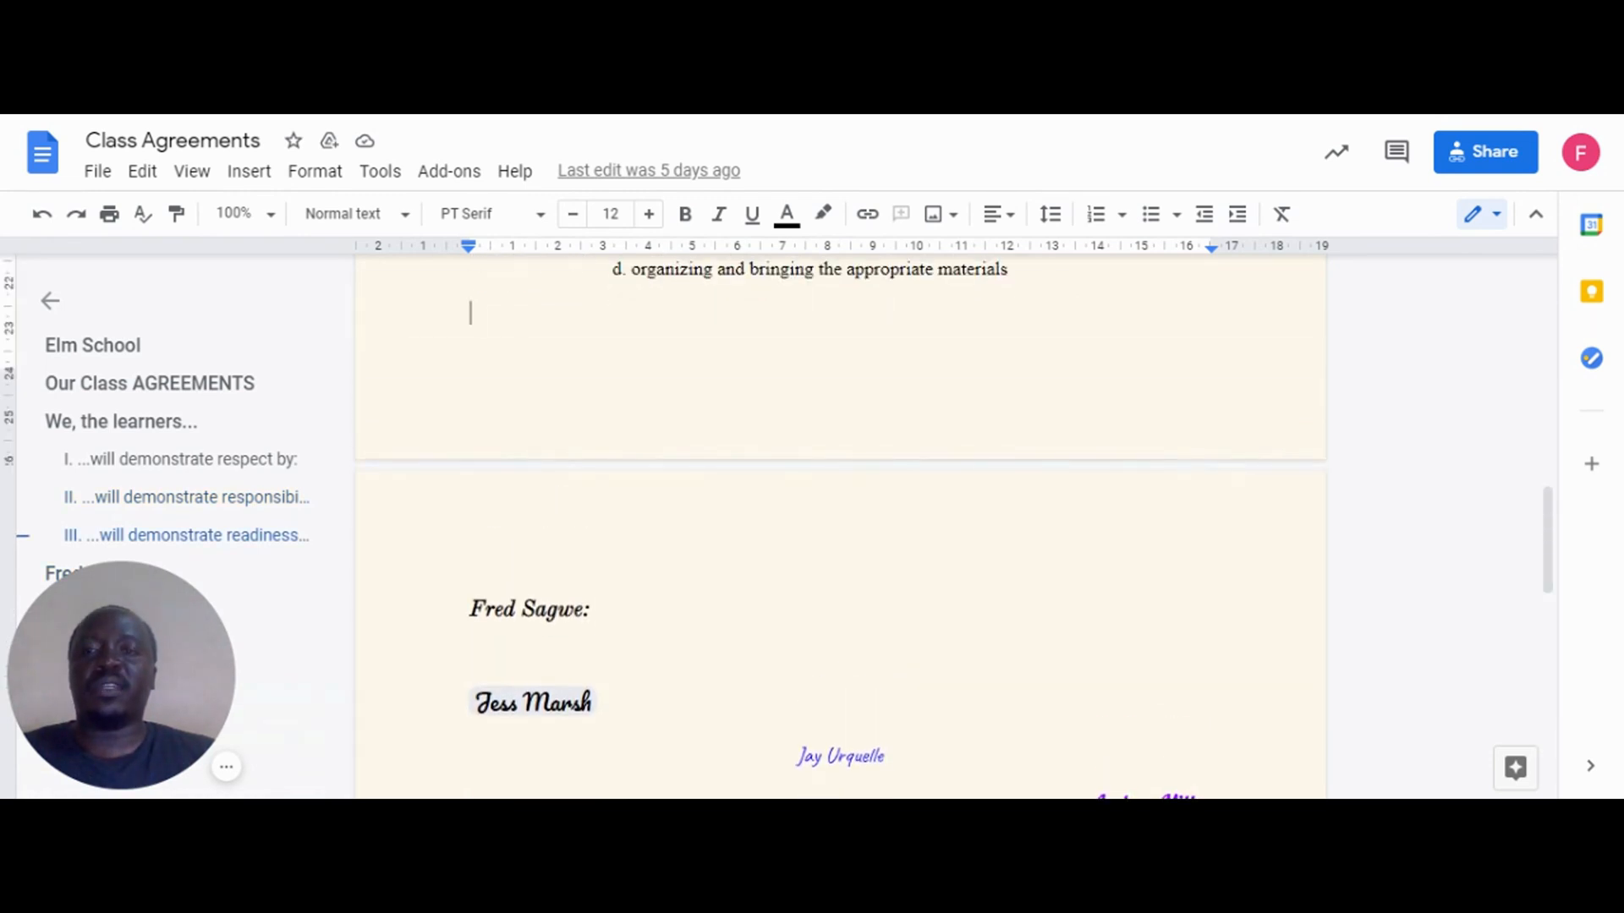
pyautogui.moveTo(915, 124)
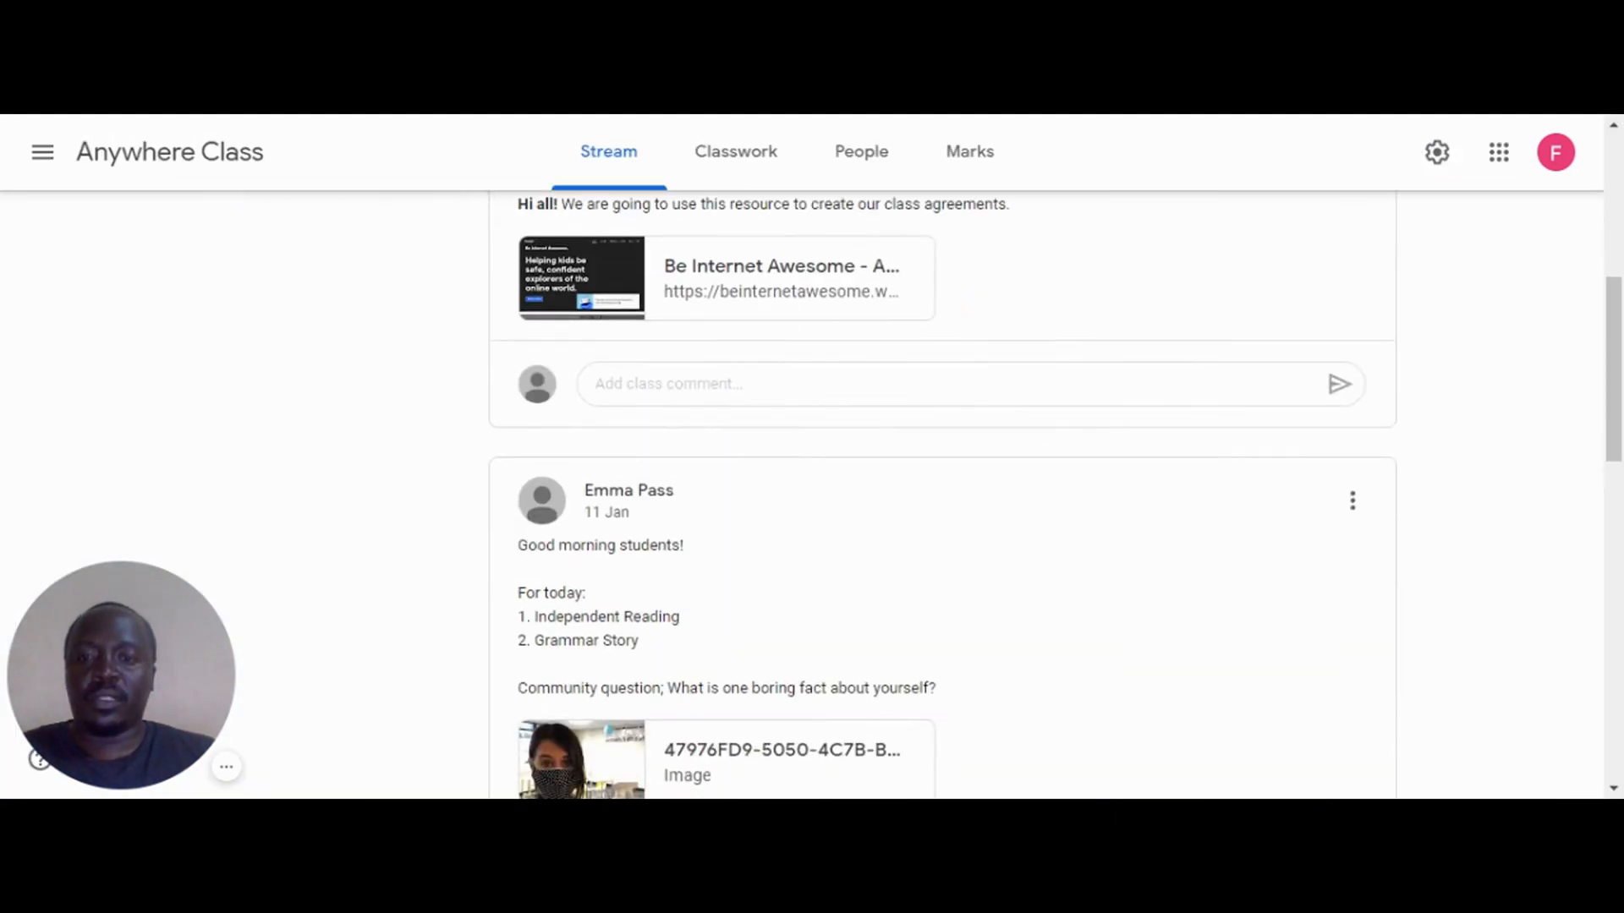
# Post the Class Agreements doc link as a class comment, then view Classwork.
pyautogui.click(932, 384)
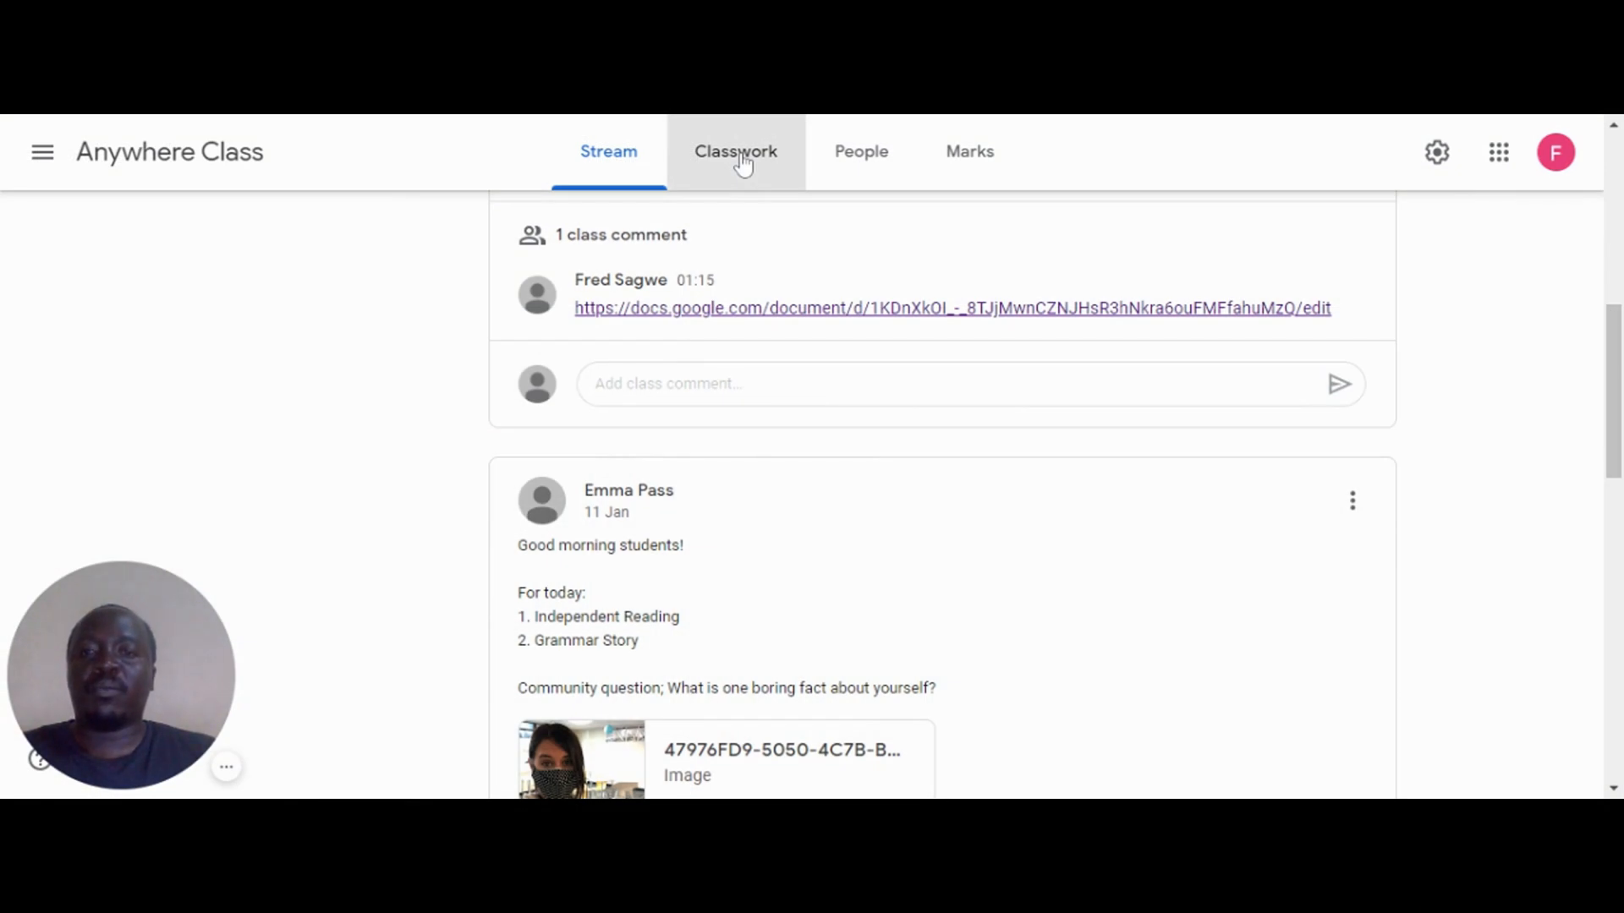
pyautogui.click(735, 150)
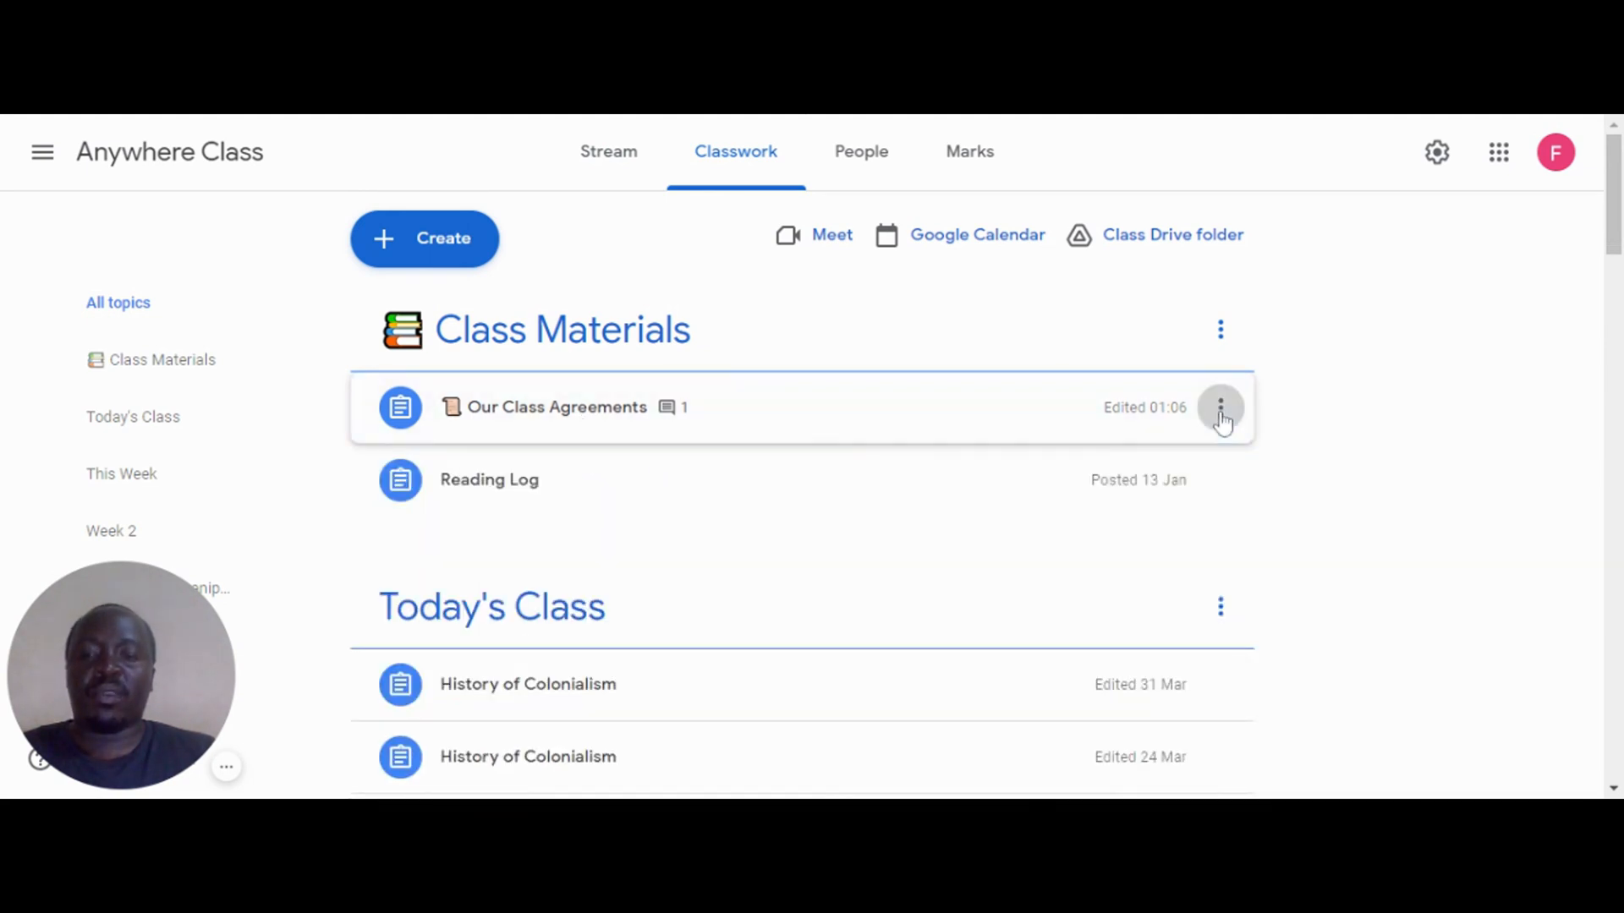
# Edit and re-save the Our Class Agreements assignment, then return to the materials list.
pyautogui.click(1219, 406)
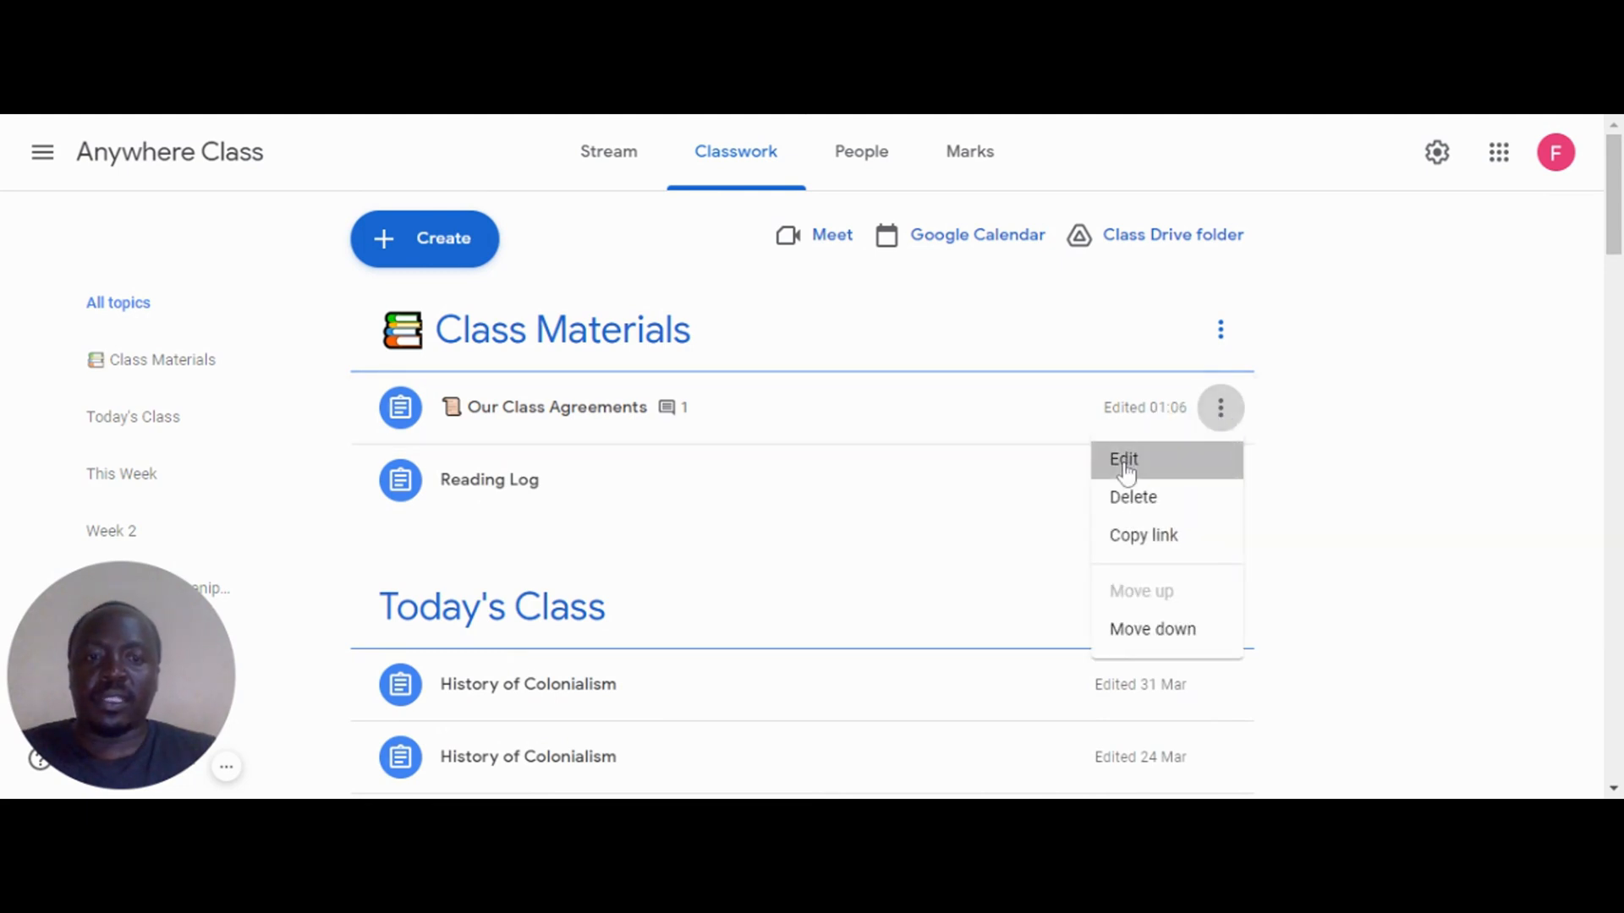
pyautogui.click(1124, 459)
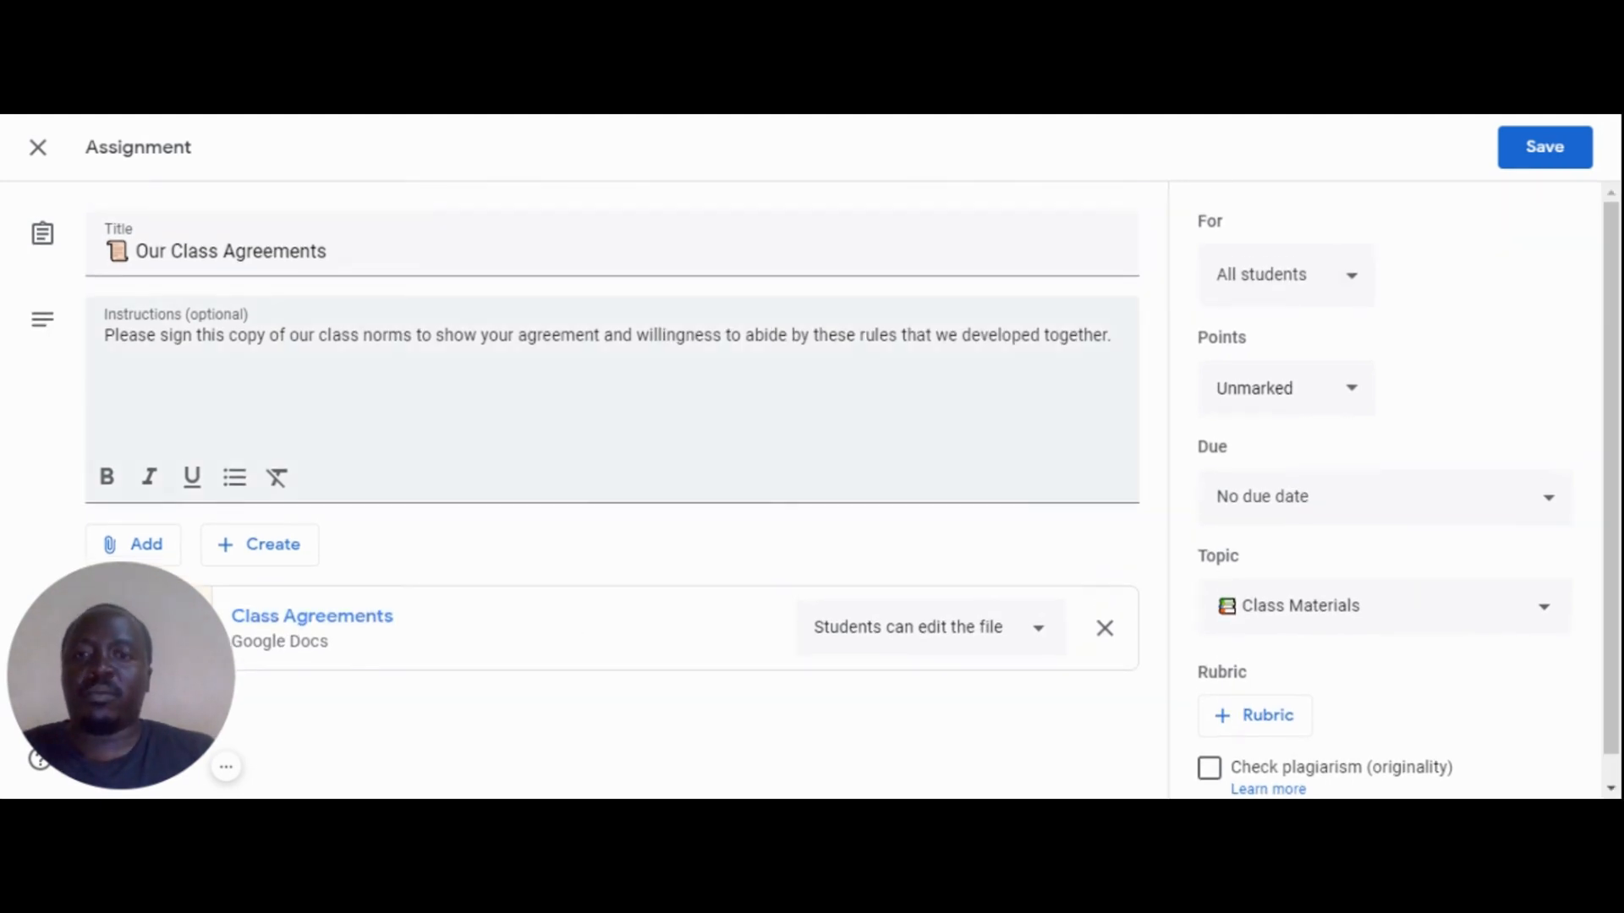
pyautogui.click(1542, 145)
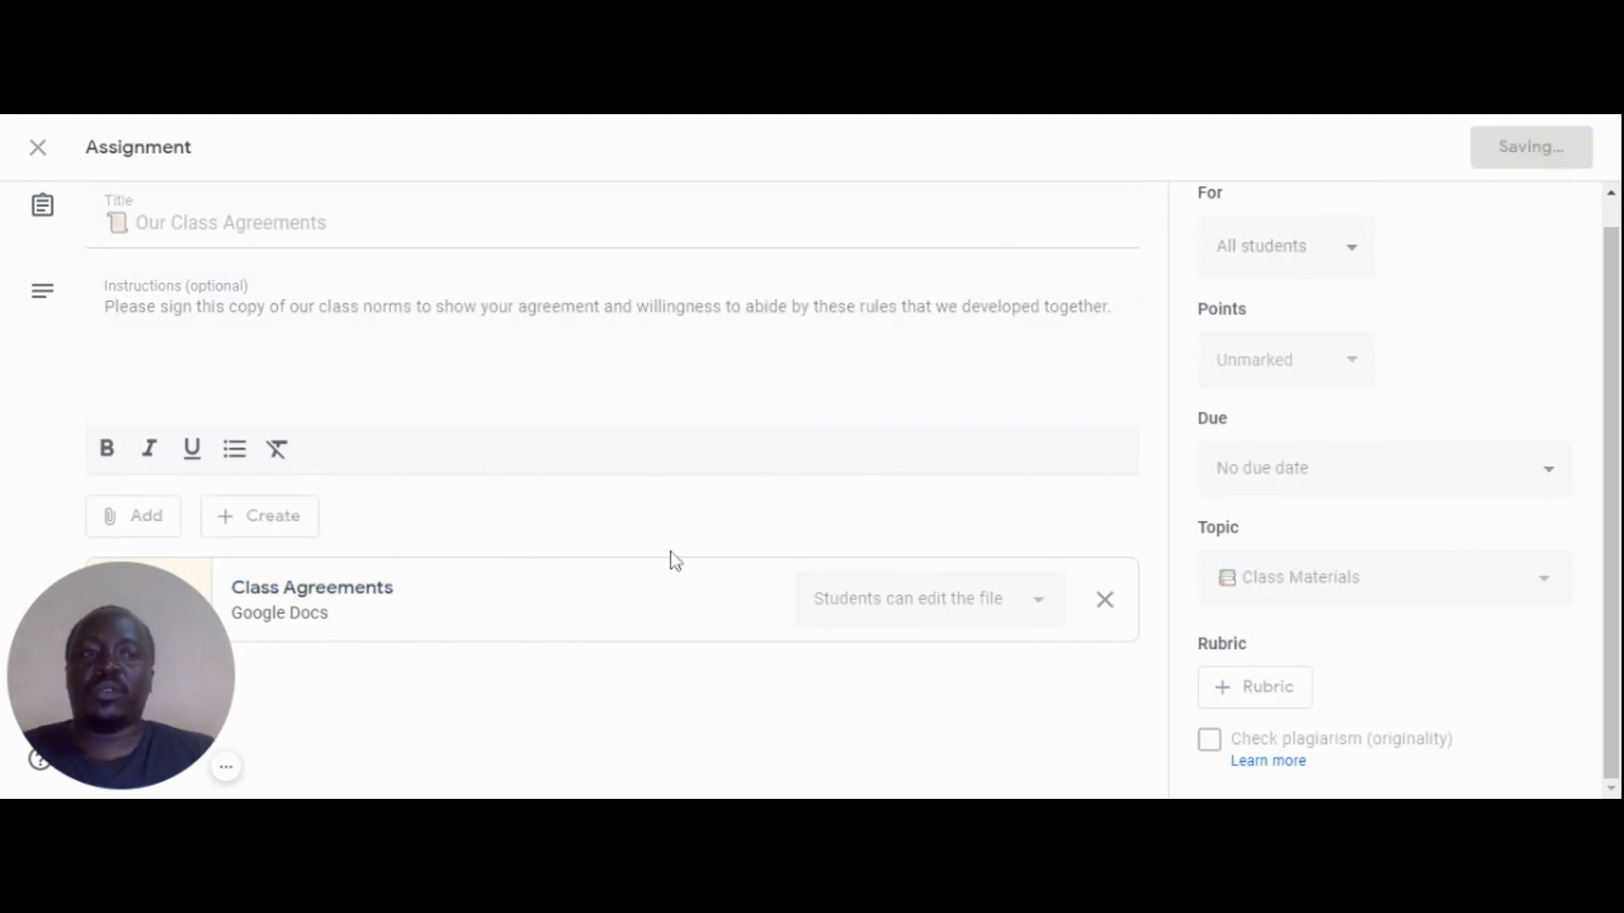
pyautogui.click(39, 147)
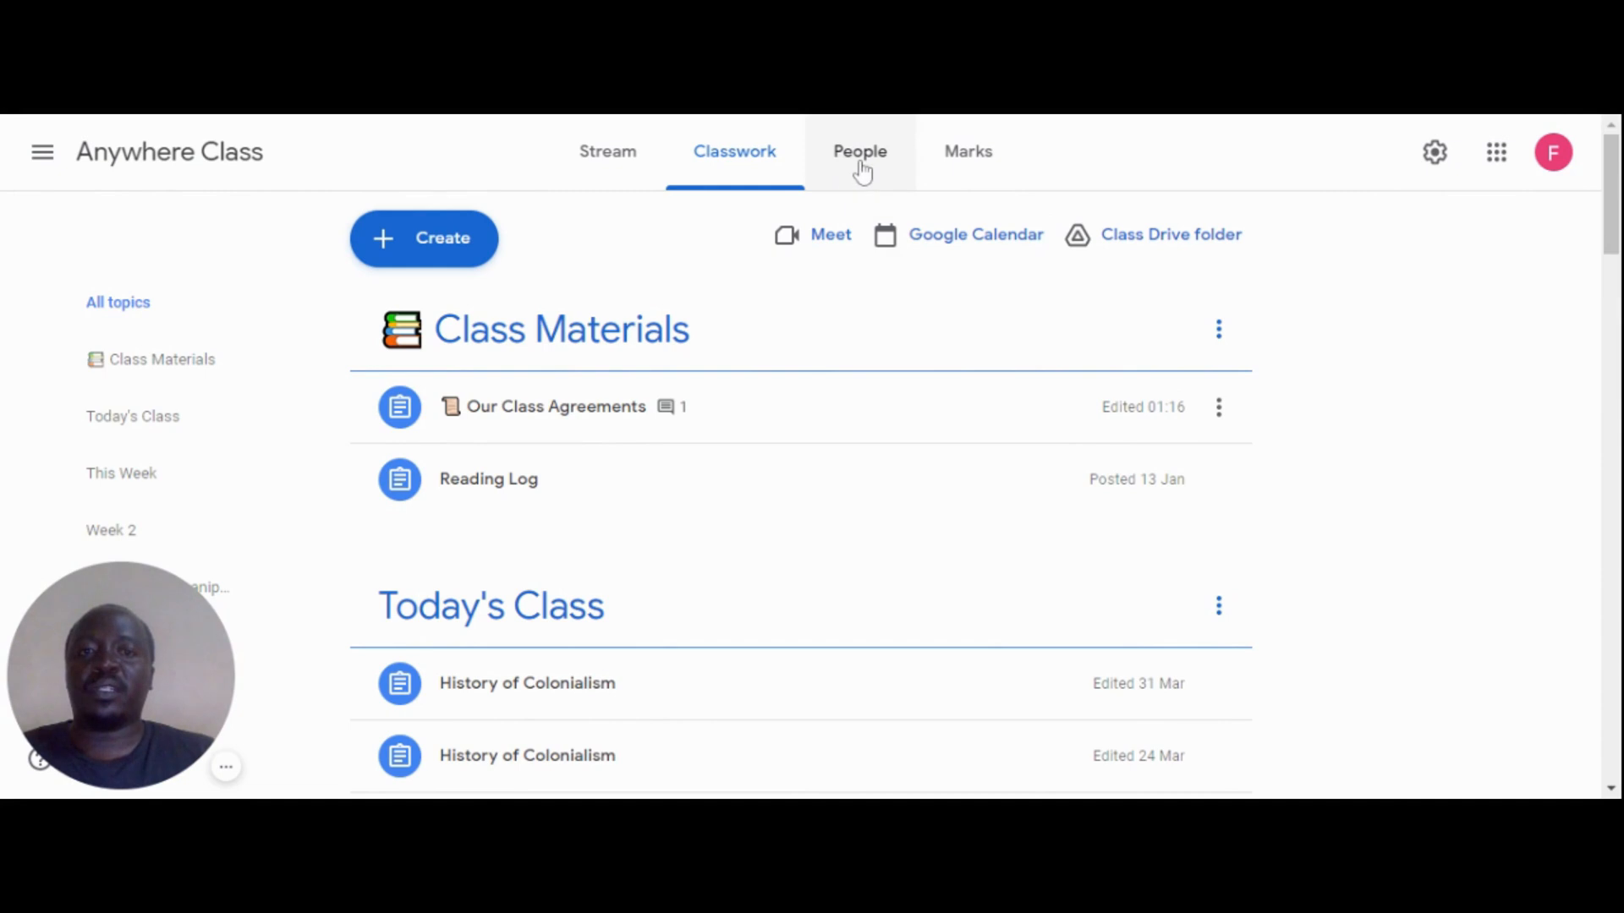
pyautogui.click(859, 151)
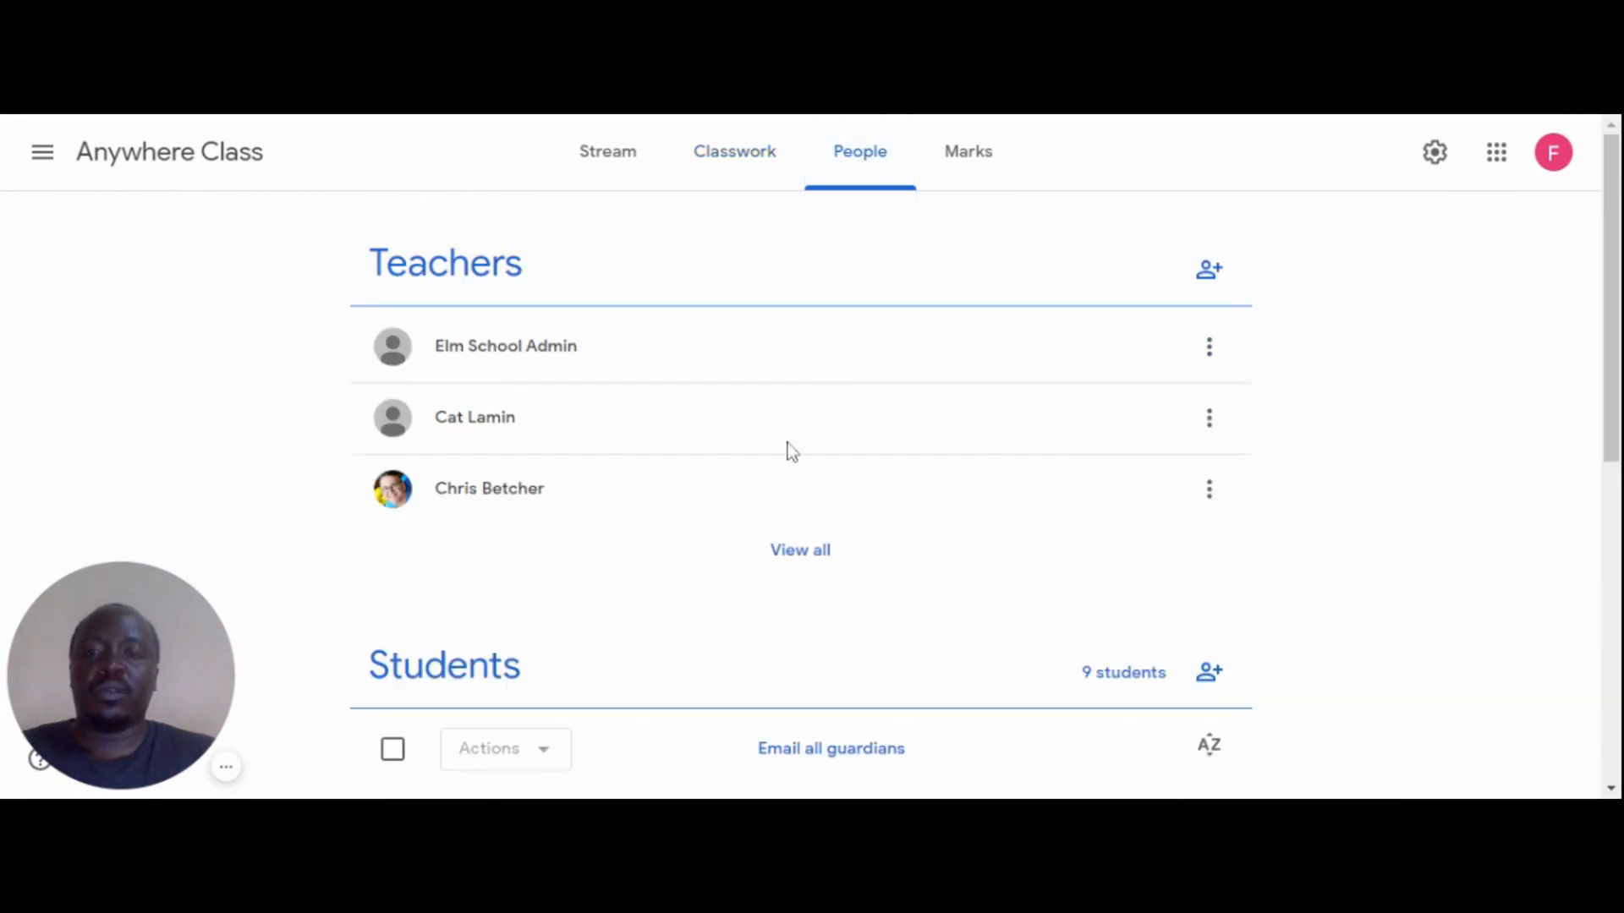
pyautogui.scroll(-3)
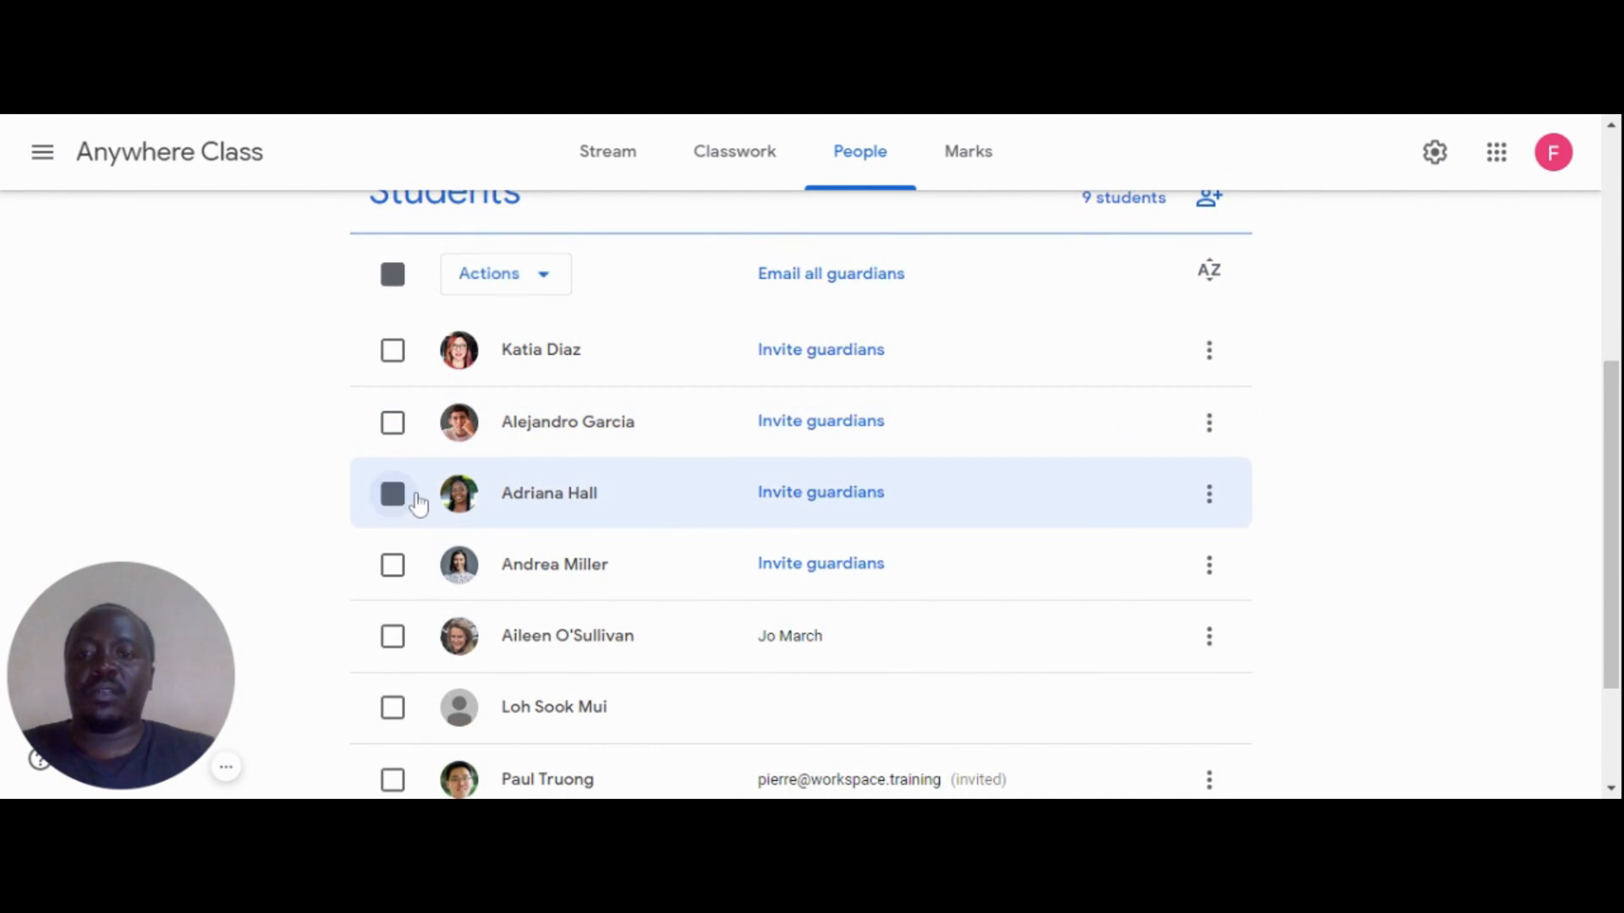
pyautogui.click(392, 492)
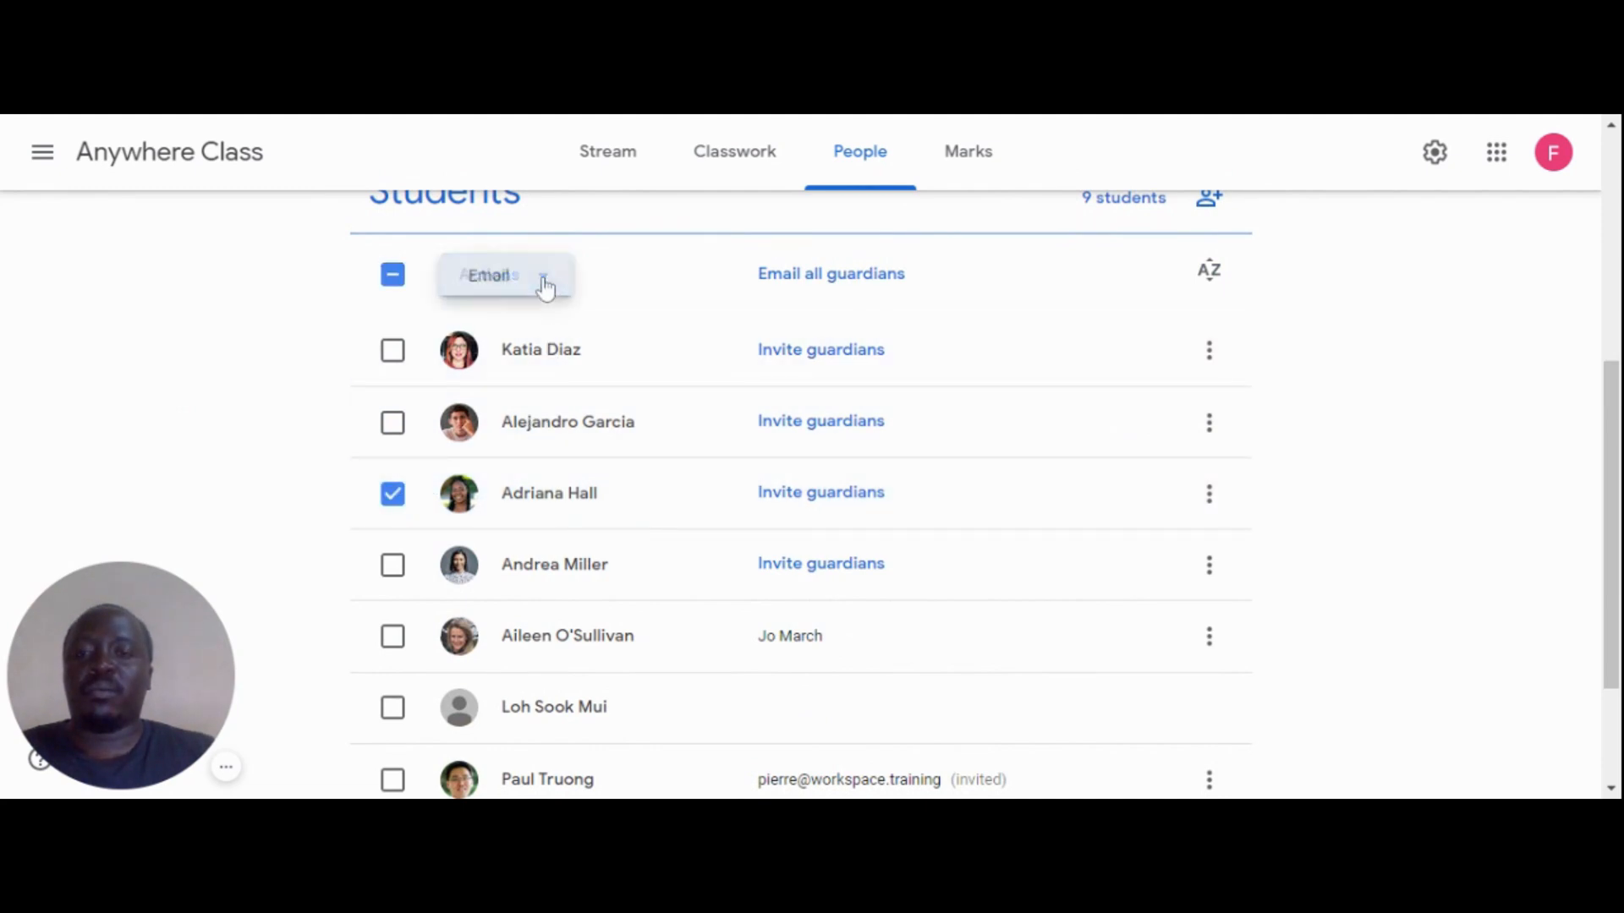
pyautogui.click(504, 274)
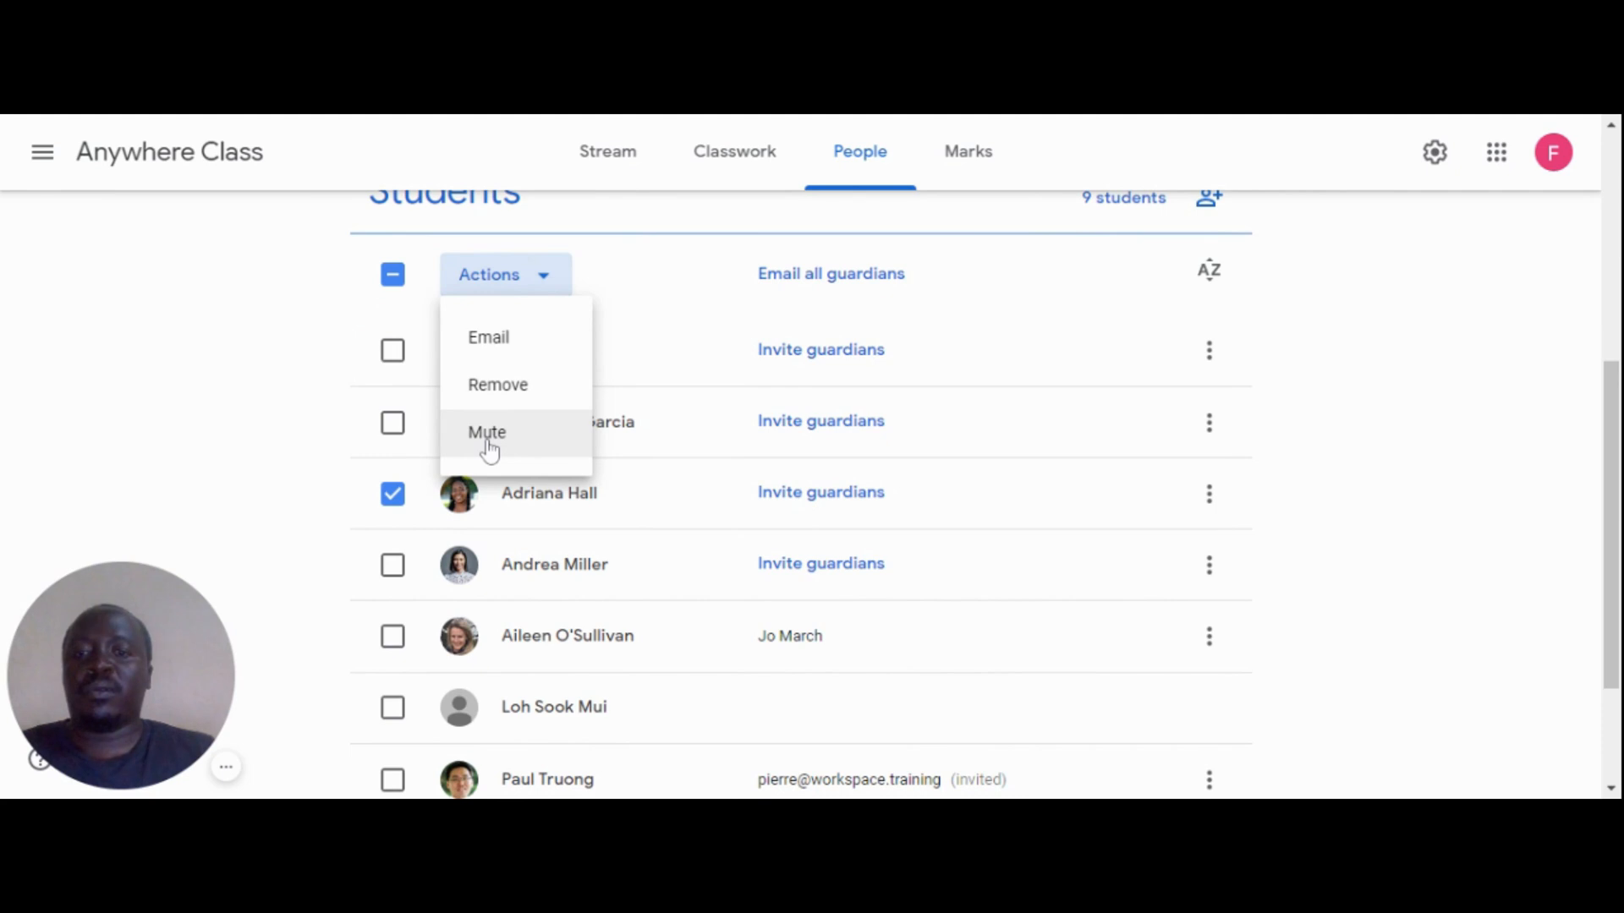
pyautogui.click(487, 431)
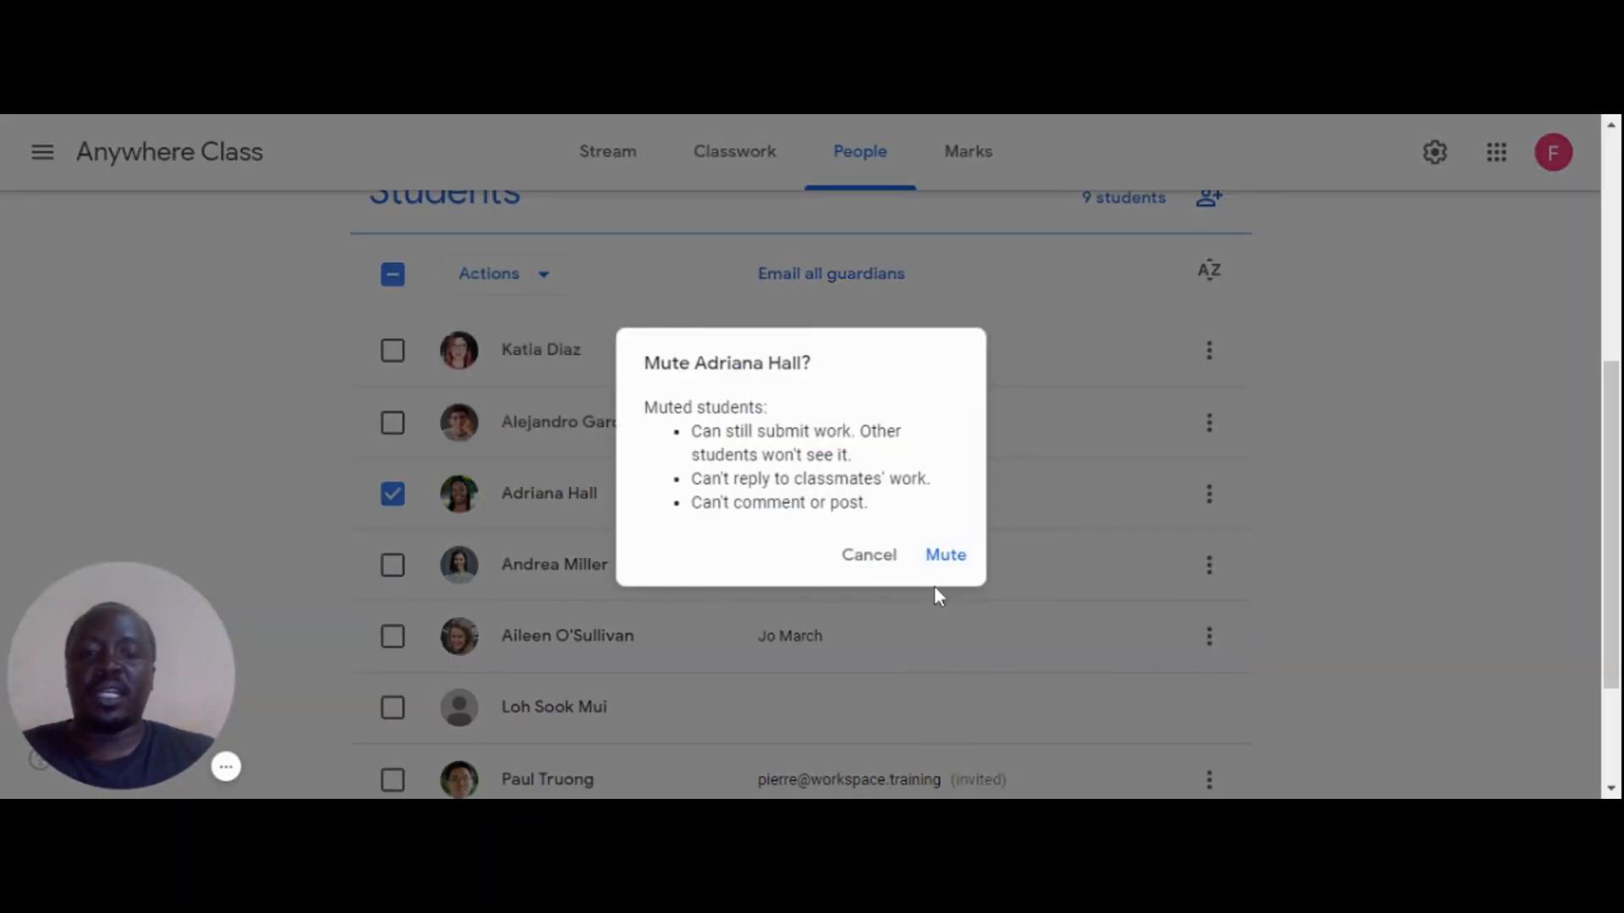
pyautogui.click(868, 555)
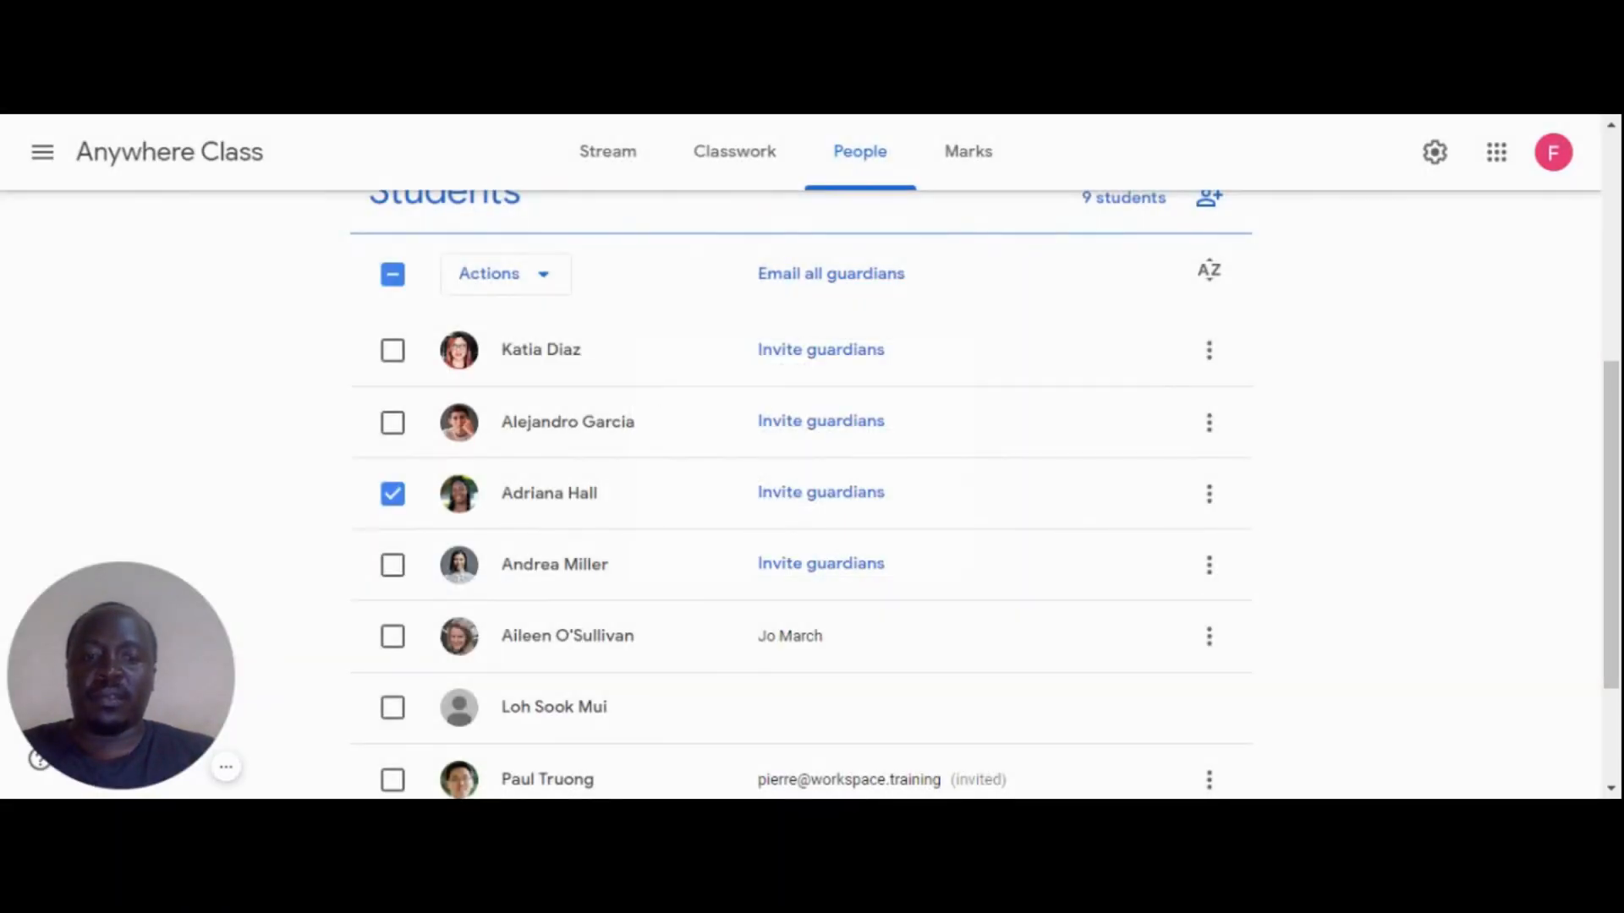
pyautogui.click(393, 492)
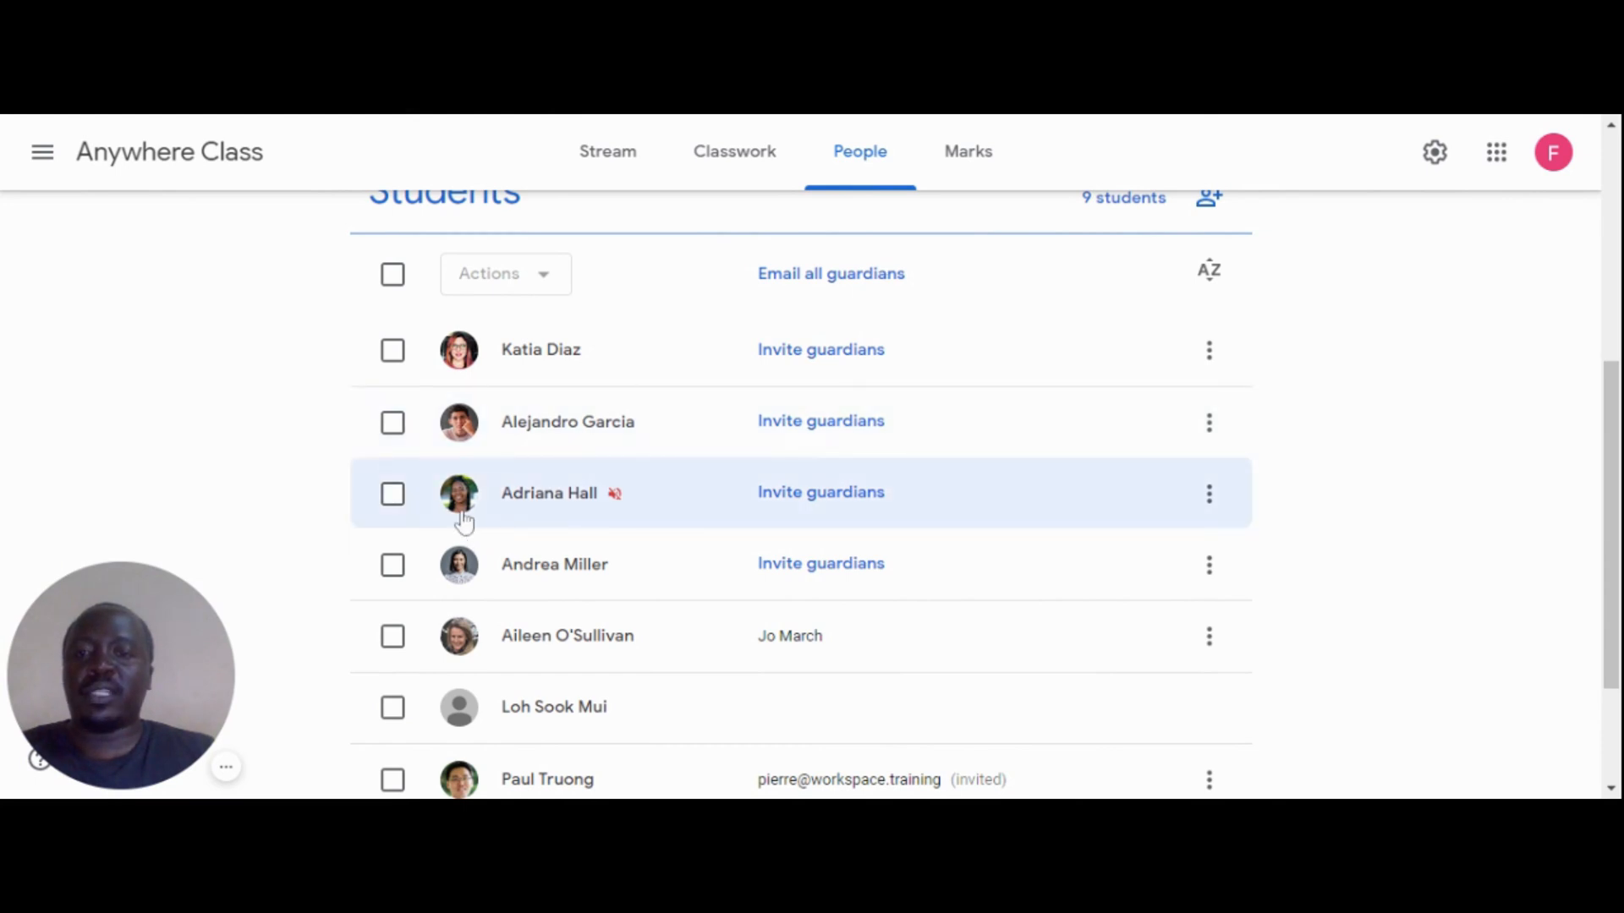
pyautogui.click(393, 492)
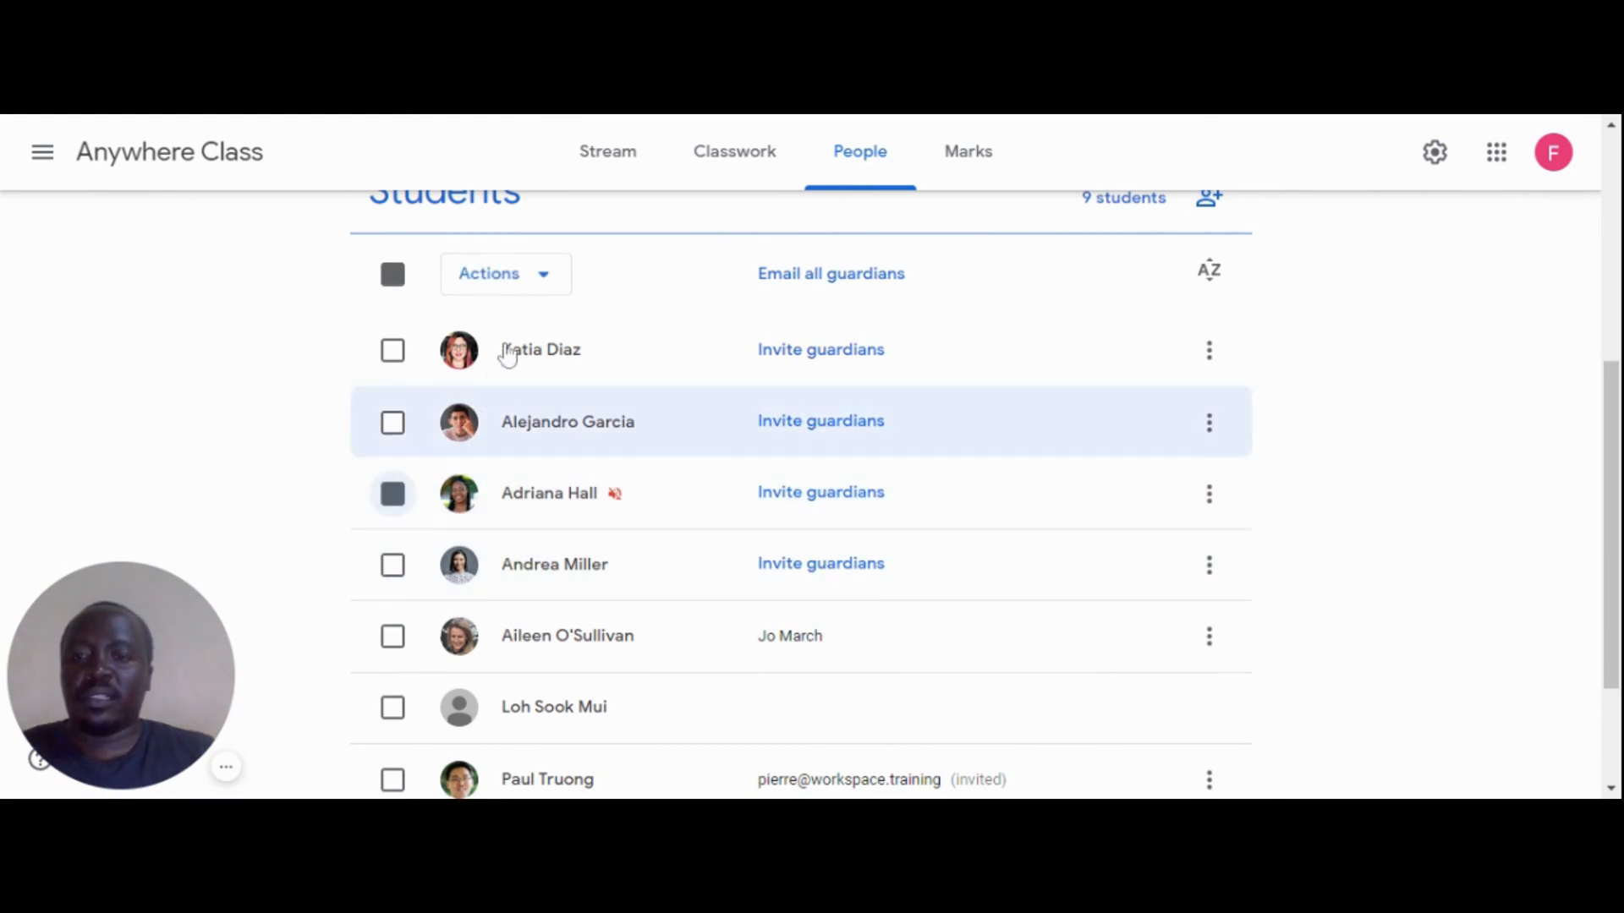
pyautogui.click(504, 274)
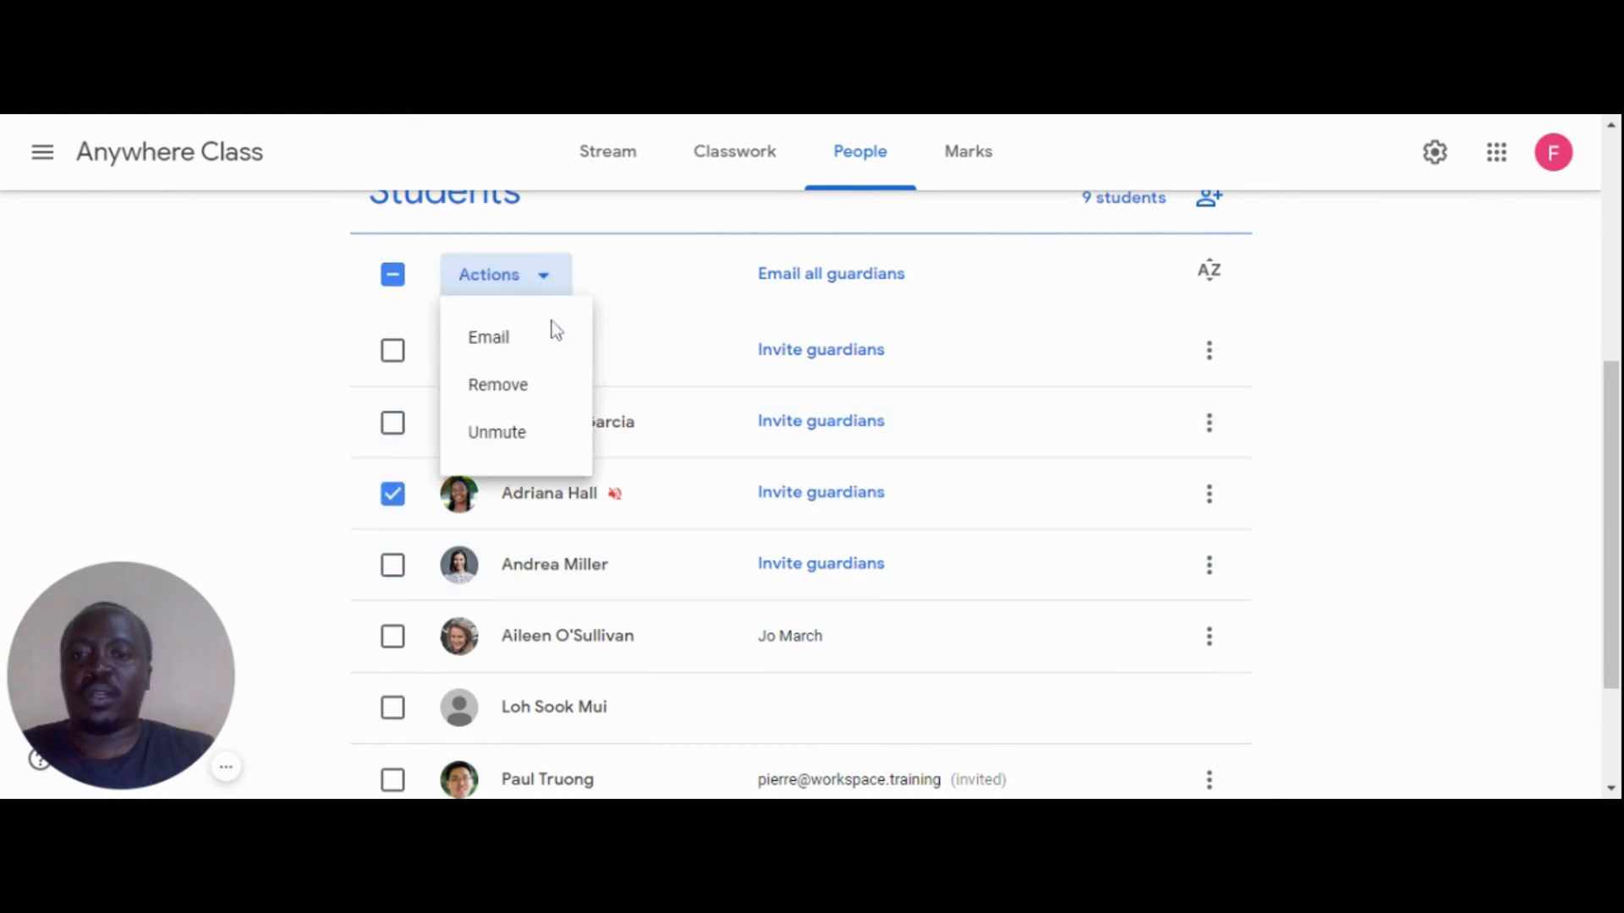
pyautogui.click(495, 431)
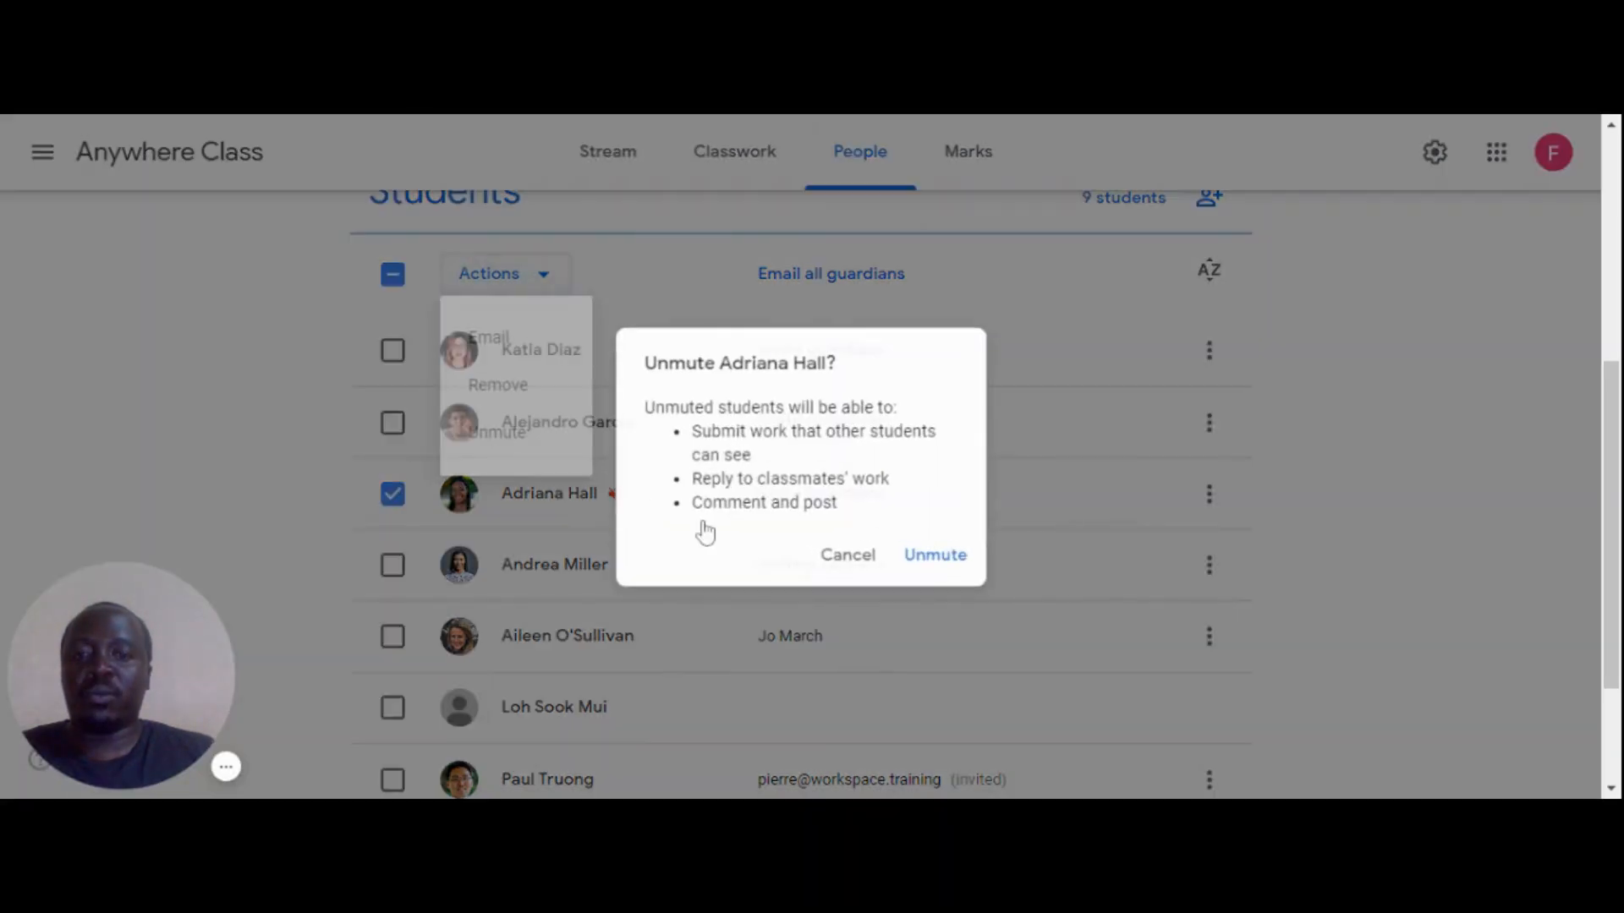
pyautogui.click(934, 555)
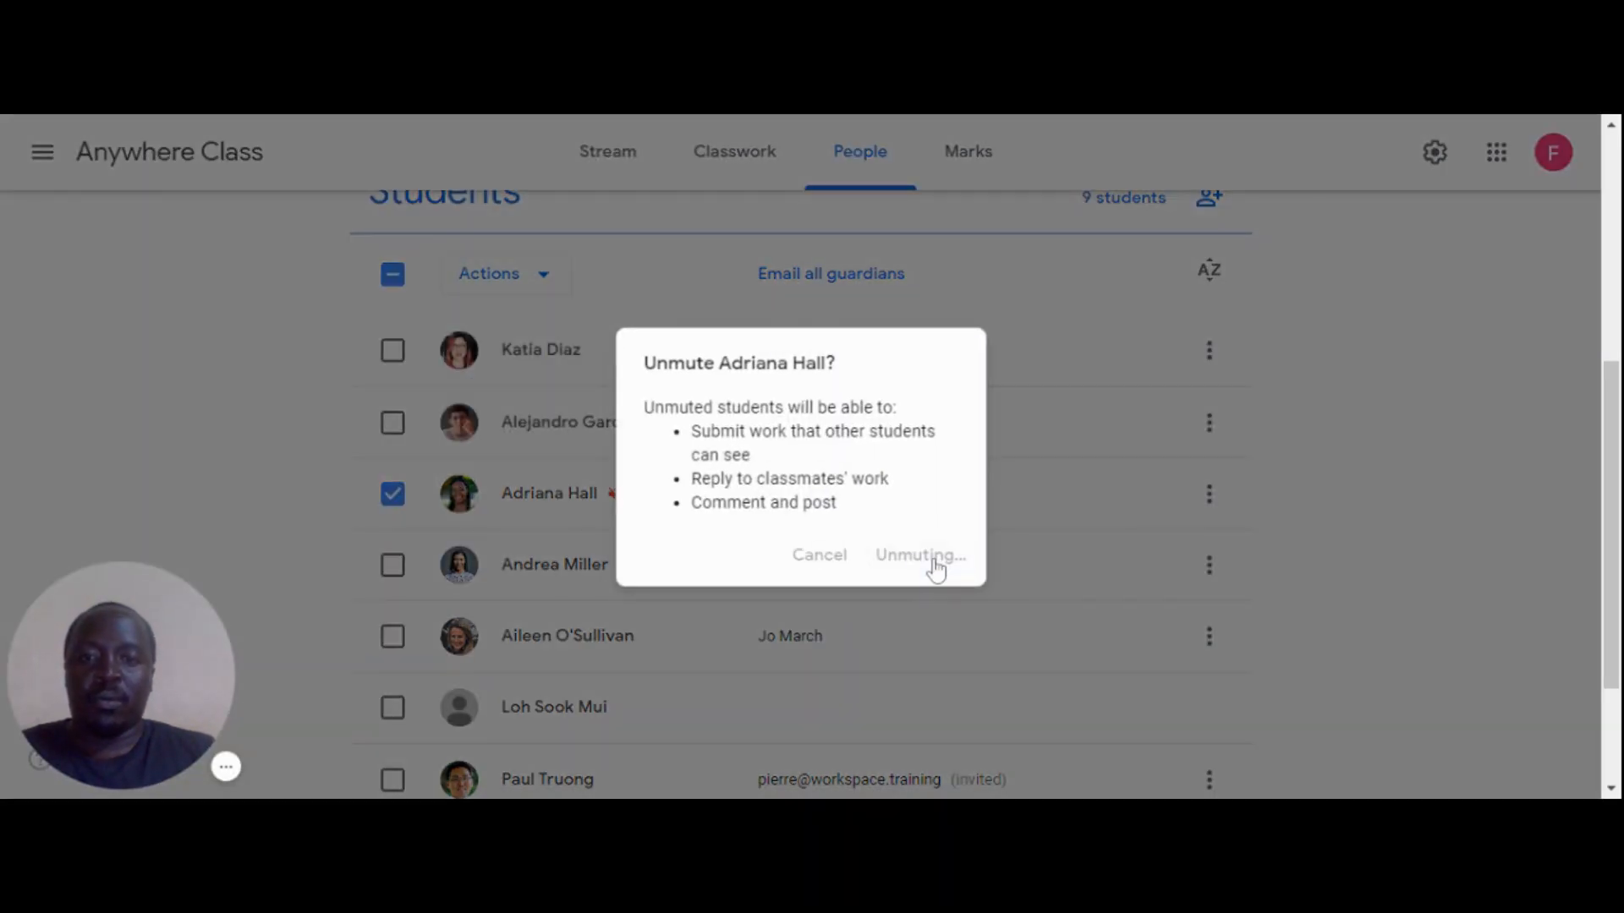